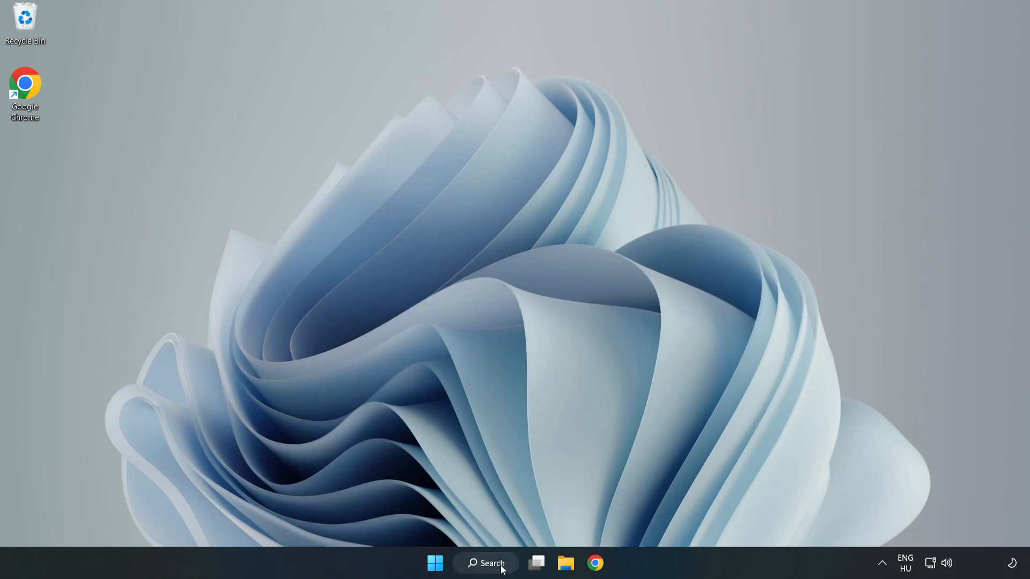
Search for 'device manager' from the taskbar and launch Device Manager.
left_click(485, 563)
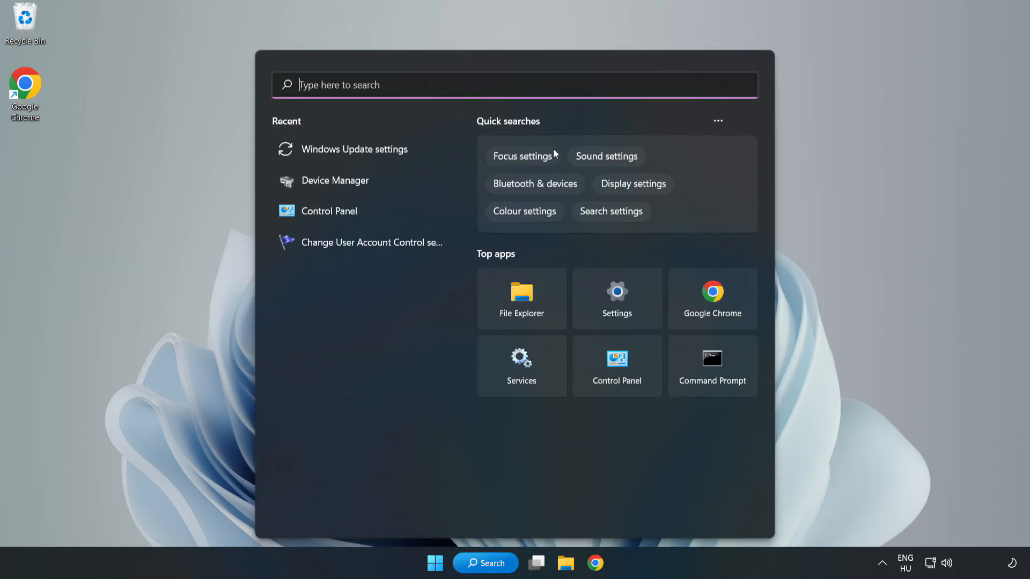
type("device manager")
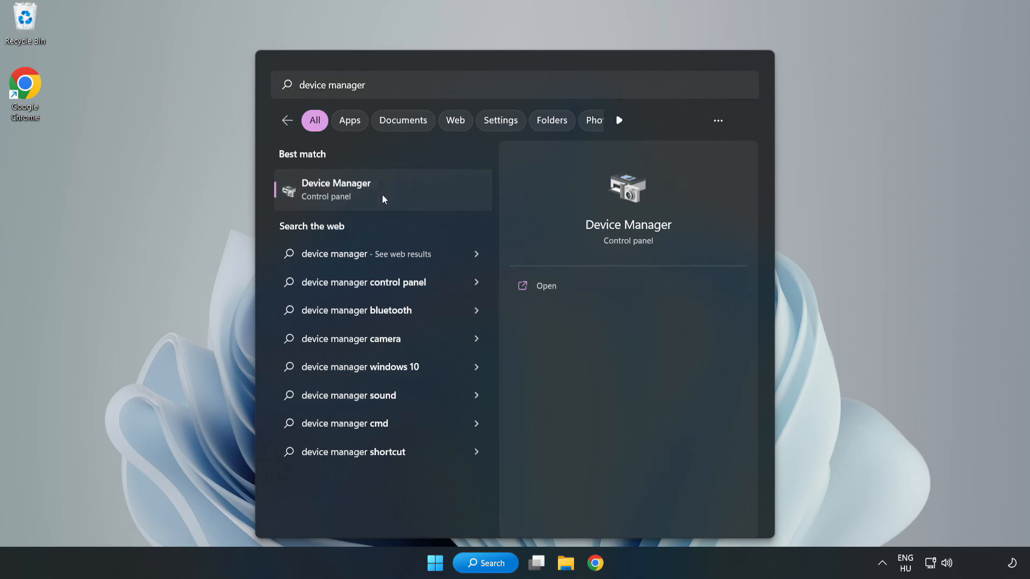
left_click(350, 190)
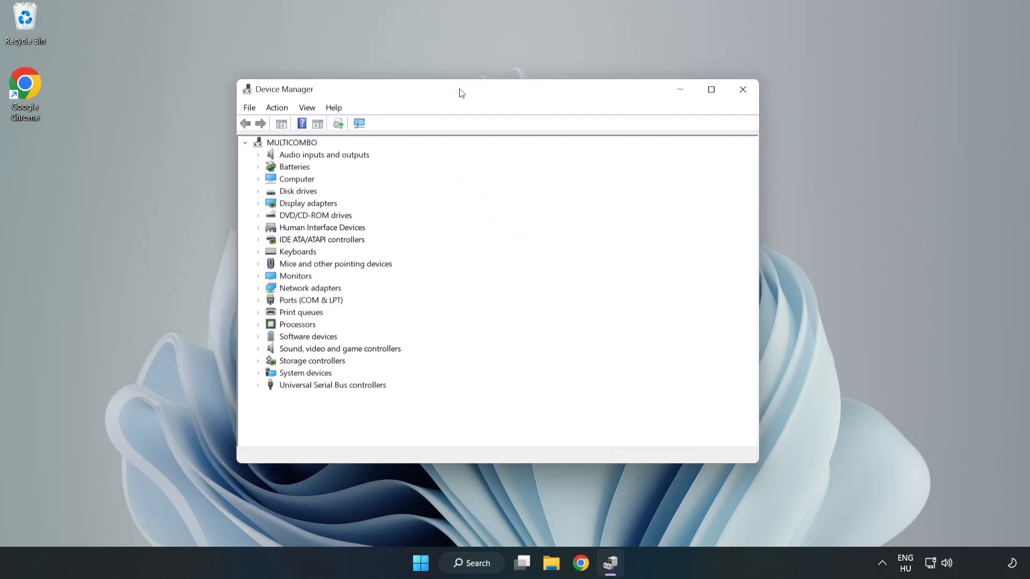
Auto-search drivers for the VMware SVGA 3D adapter, confirm it's current, and close Device Manager.
left_click(307, 203)
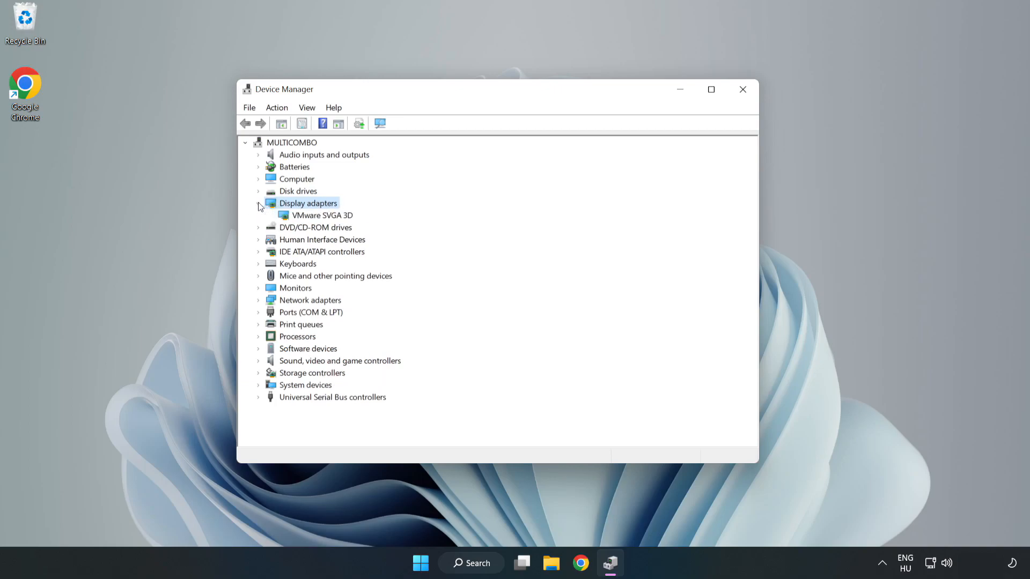
left_click(323, 215)
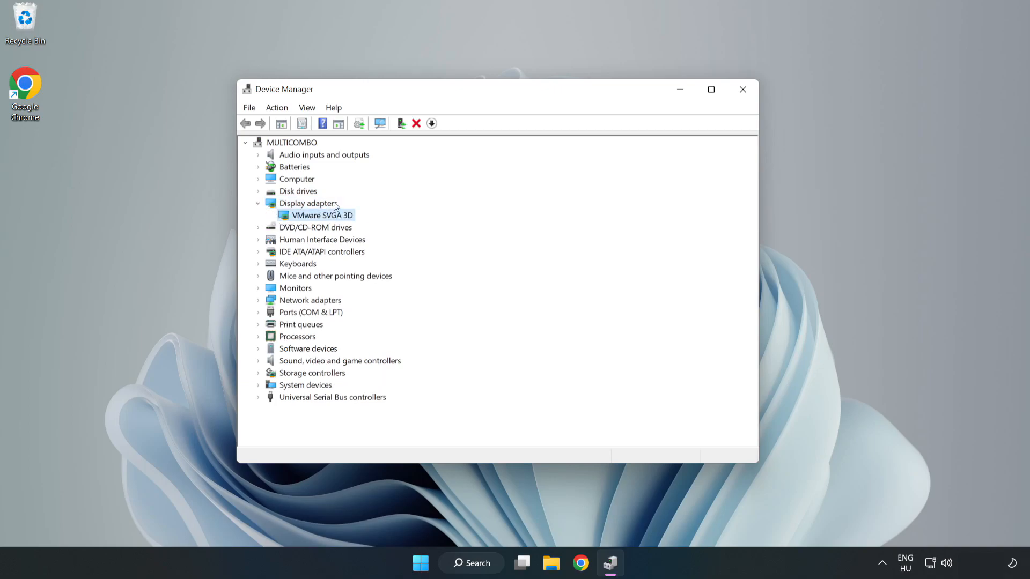
mouse_move(320, 220)
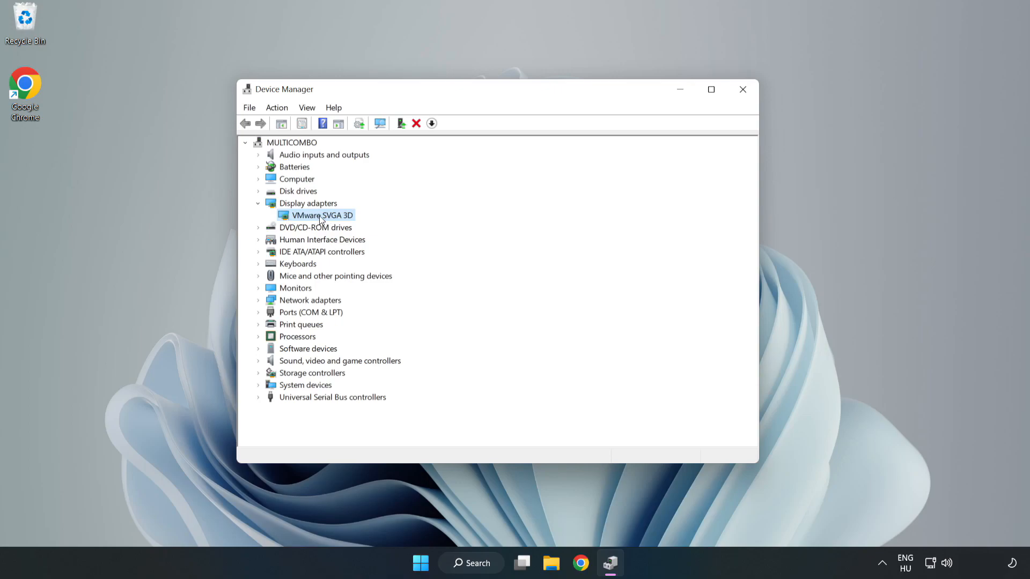
right_click(321, 215)
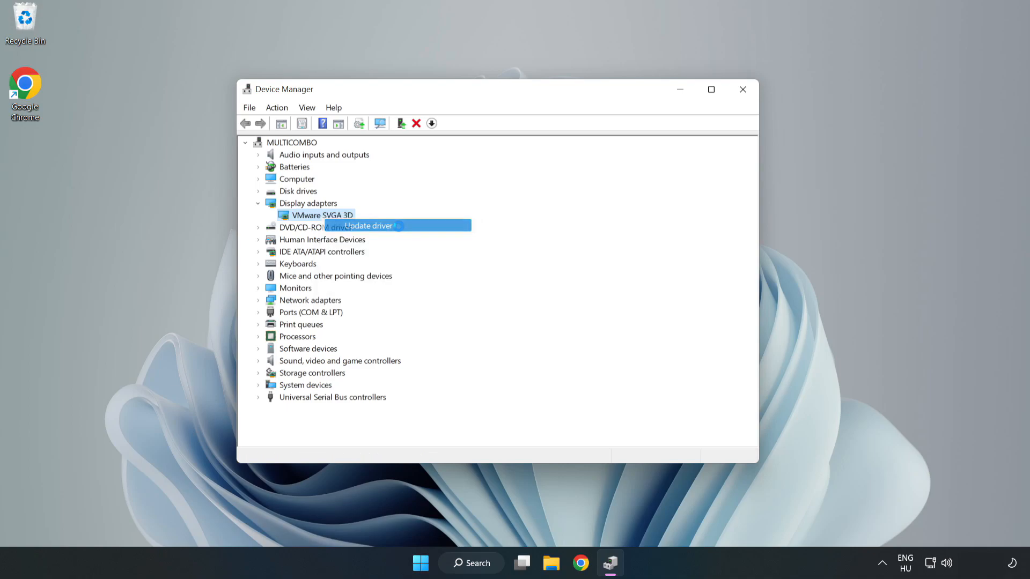
left_click(368, 226)
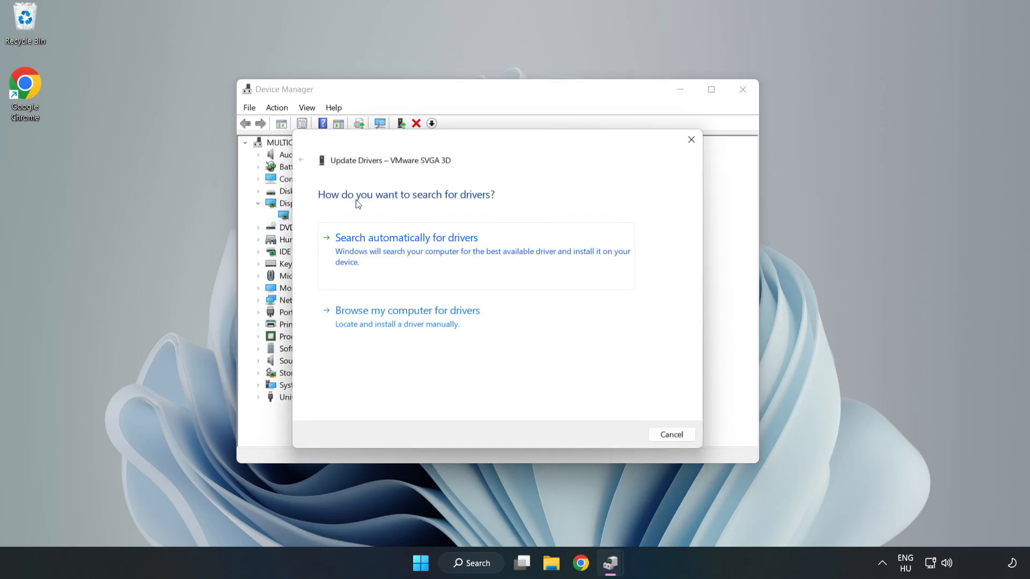
mouse_move(463, 245)
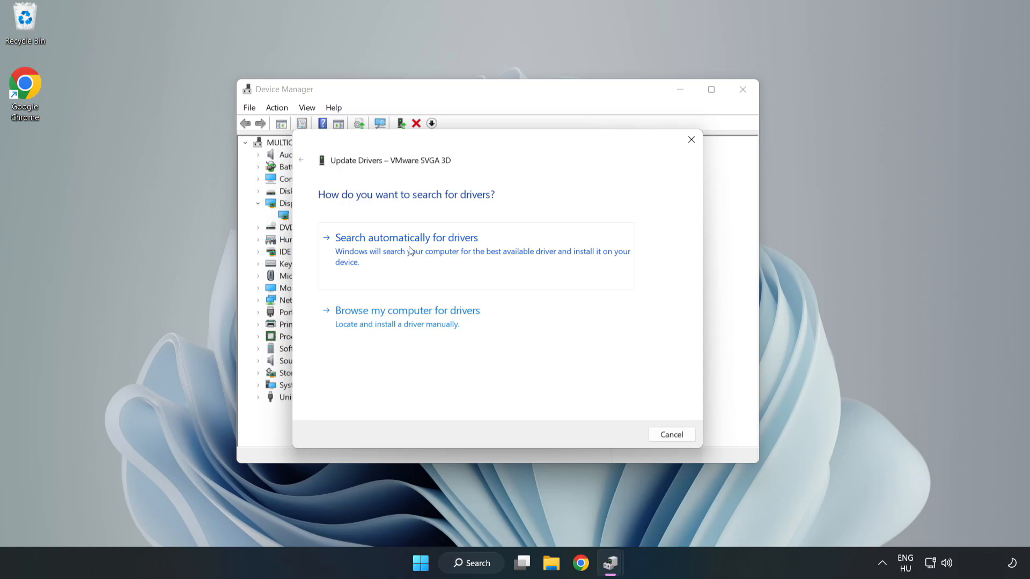
left_click(406, 238)
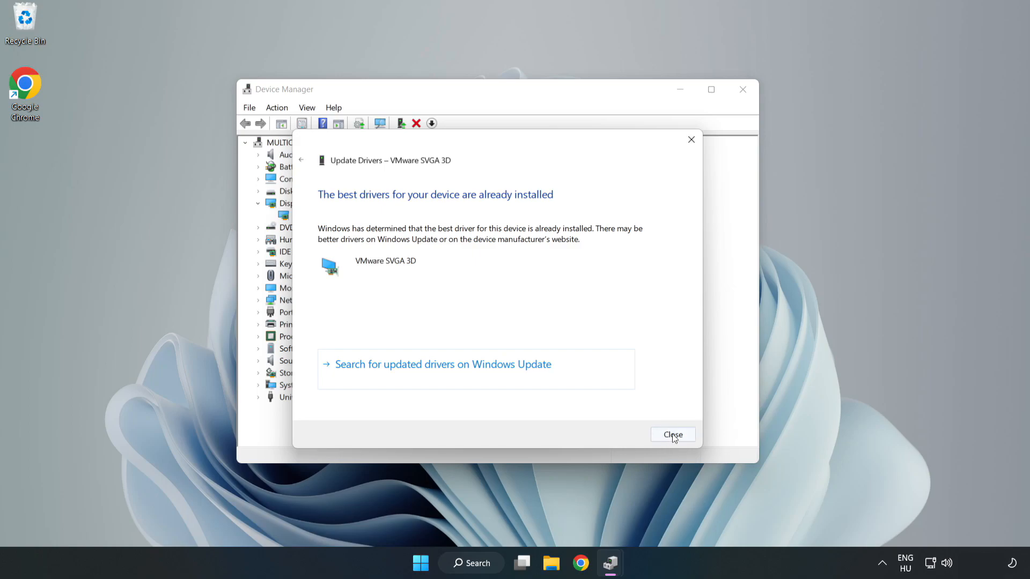
left_click(673, 435)
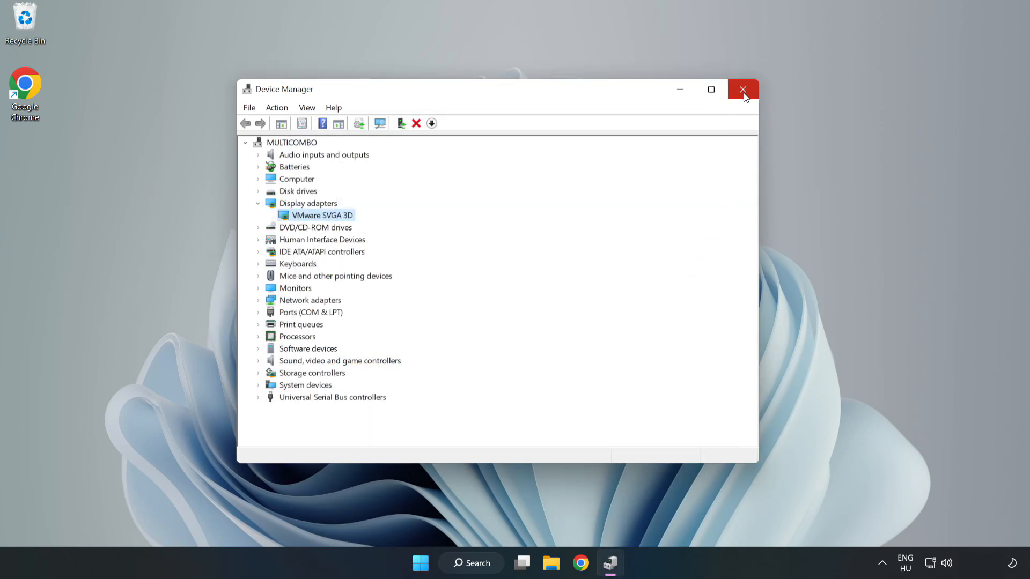
left_click(743, 89)
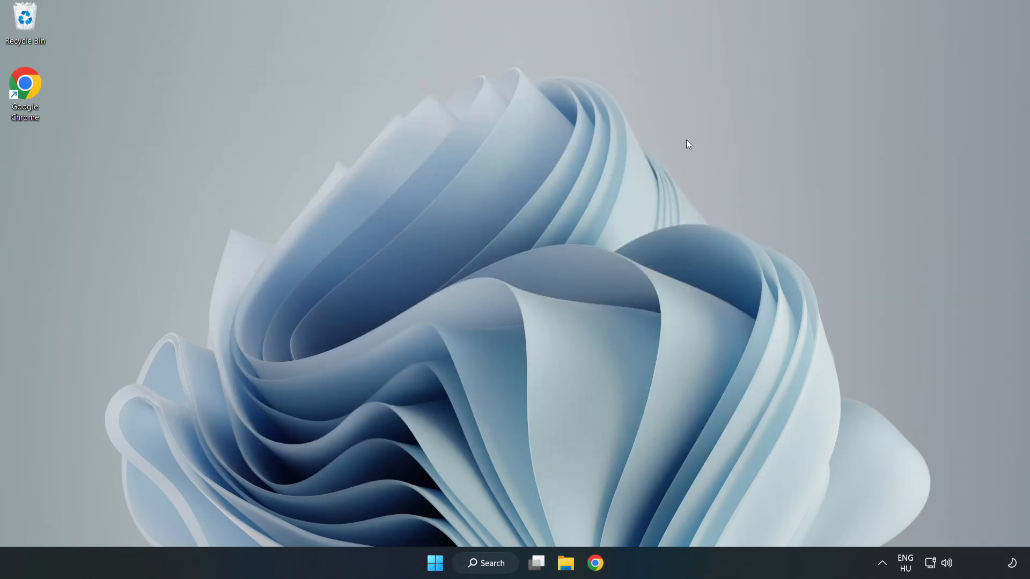
Open Windows Update settings from search, maximise the window, and check for updates.
left_click(485, 563)
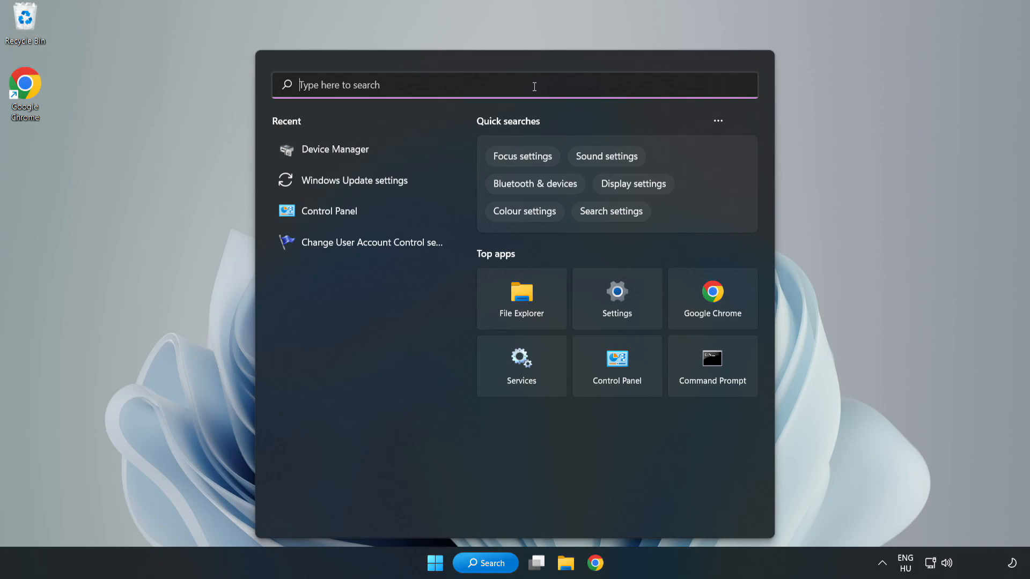
type("upda")
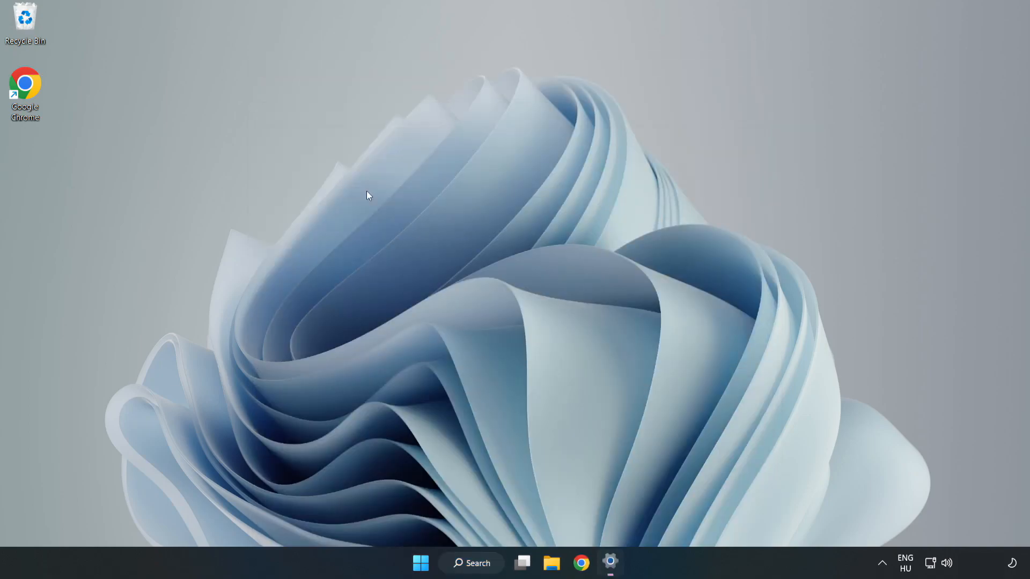
left_click(612, 563)
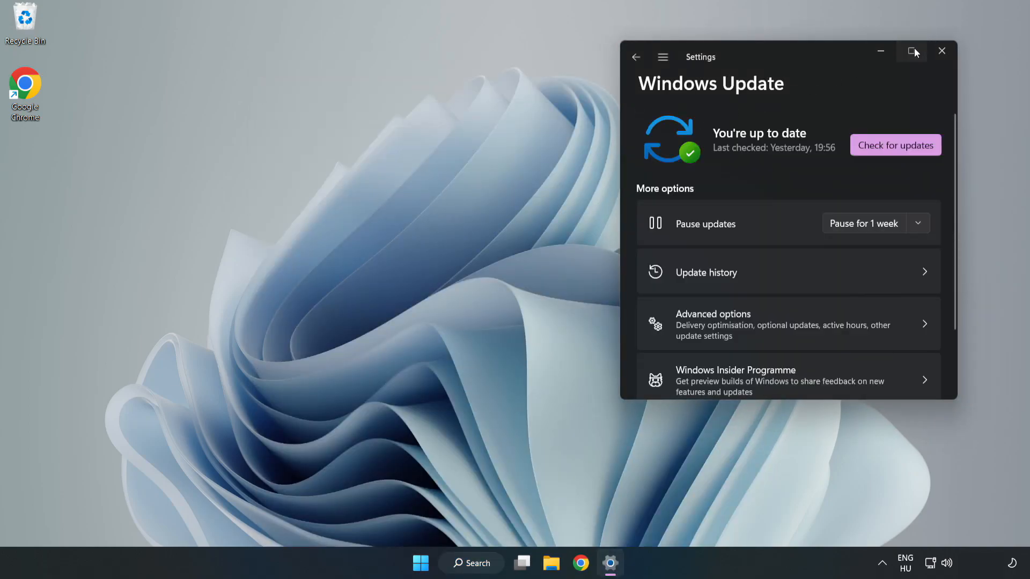
left_click(911, 51)
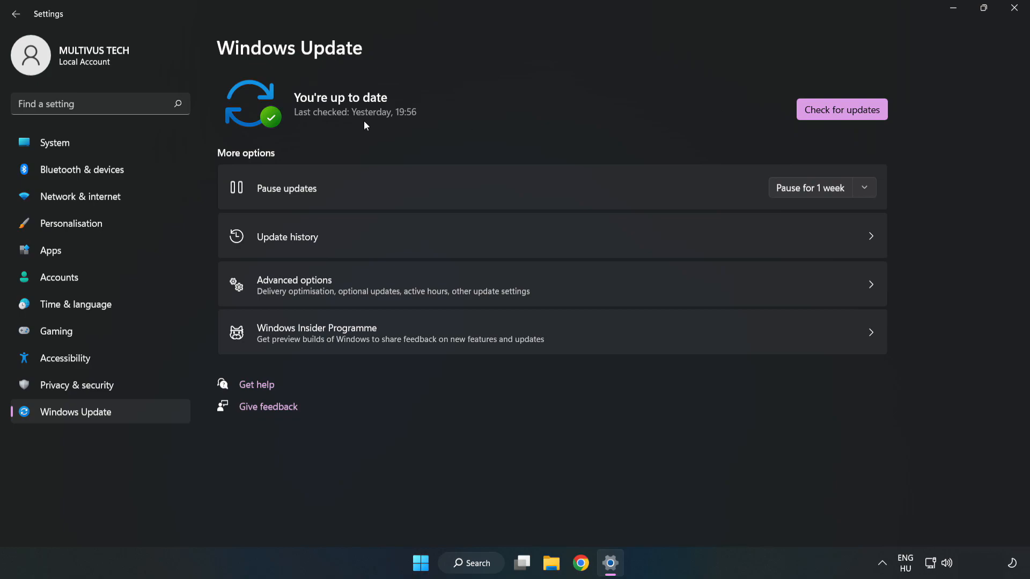
left_click(842, 109)
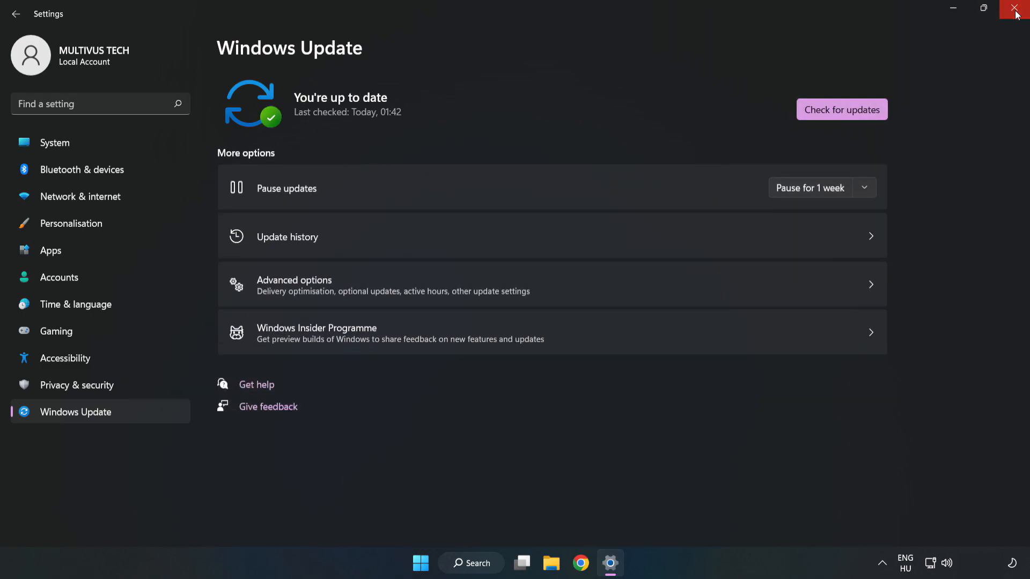
Close Settings, open the Steam Library, and bring up YOUR NOT WORKING GAME's context menu.
left_click(1011, 7)
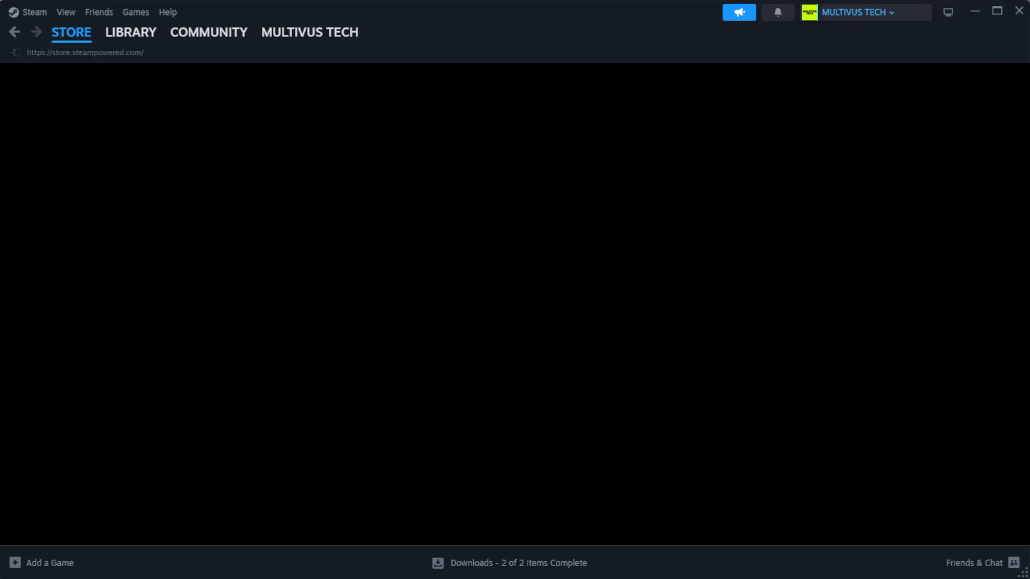
left_click(71, 32)
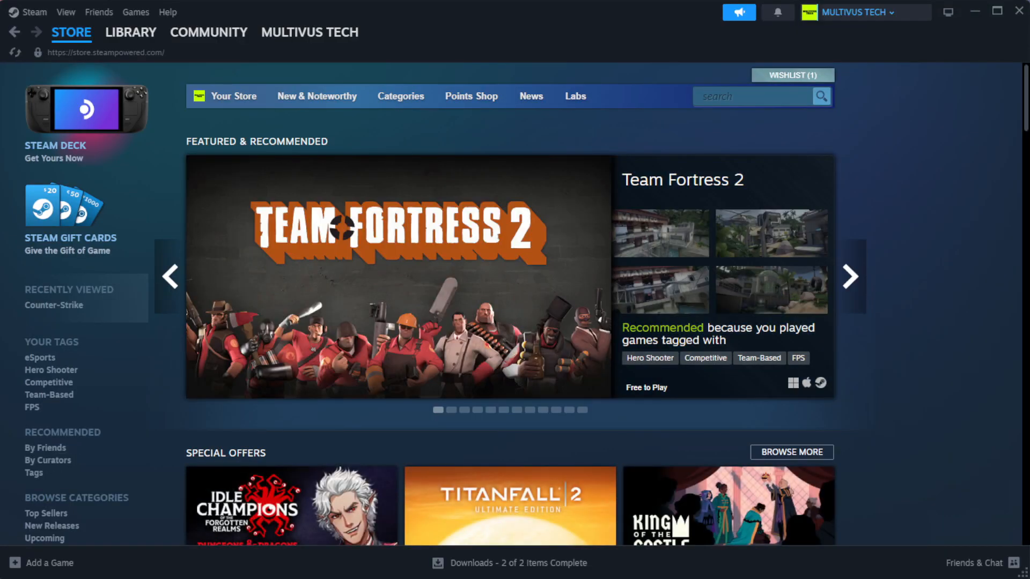
left_click(131, 32)
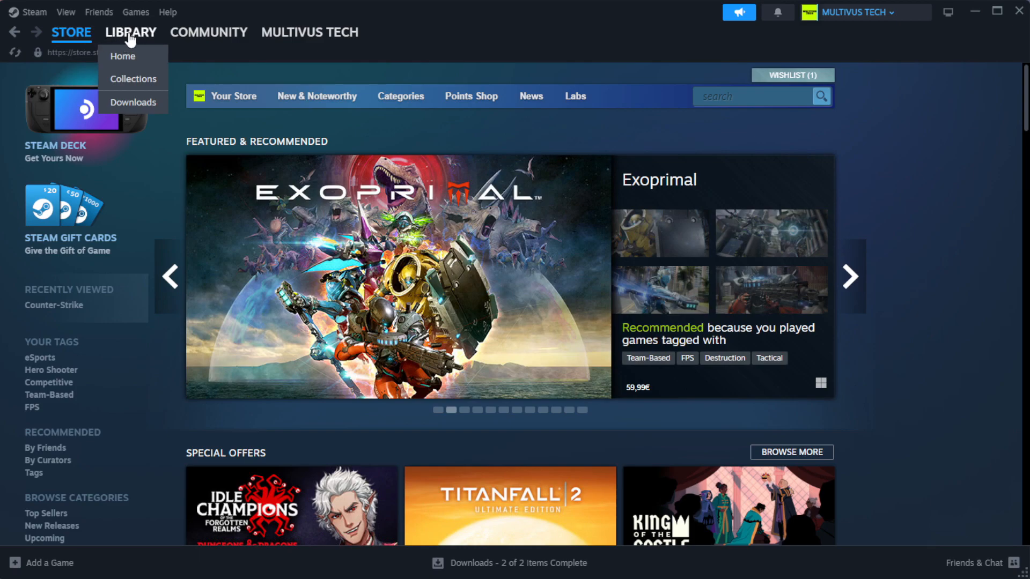
left_click(123, 55)
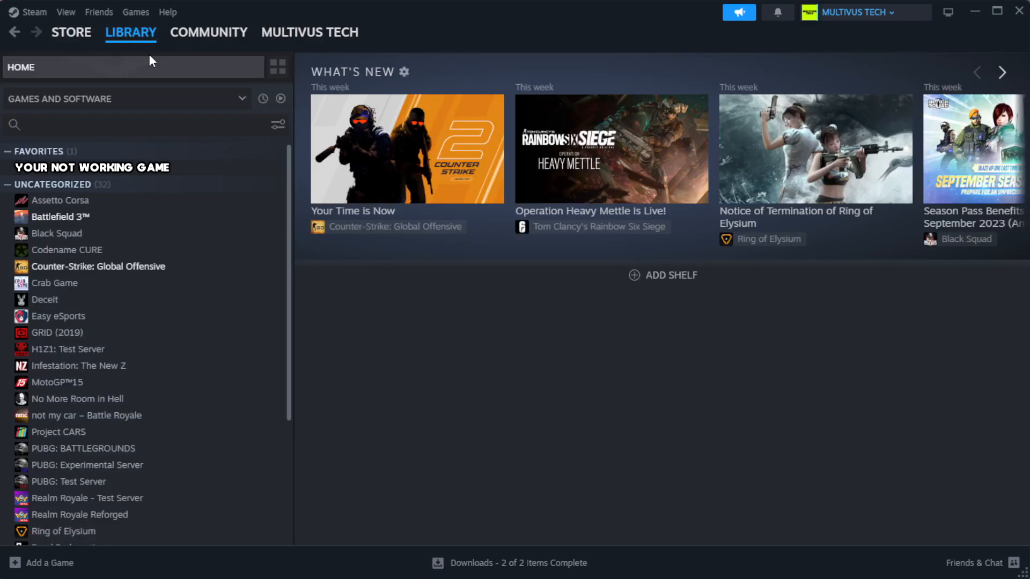
mouse_move(179, 90)
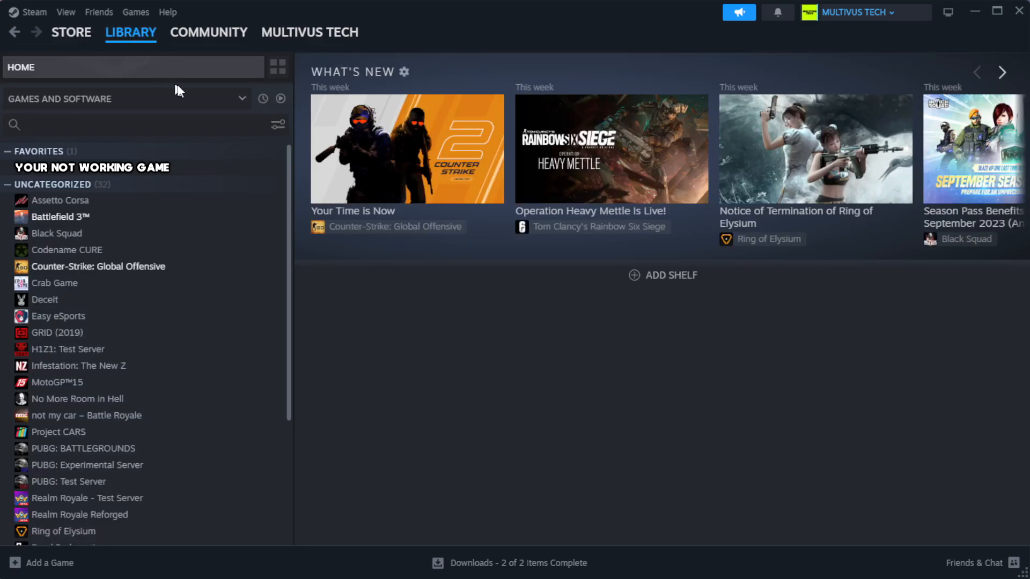
mouse_move(248, 174)
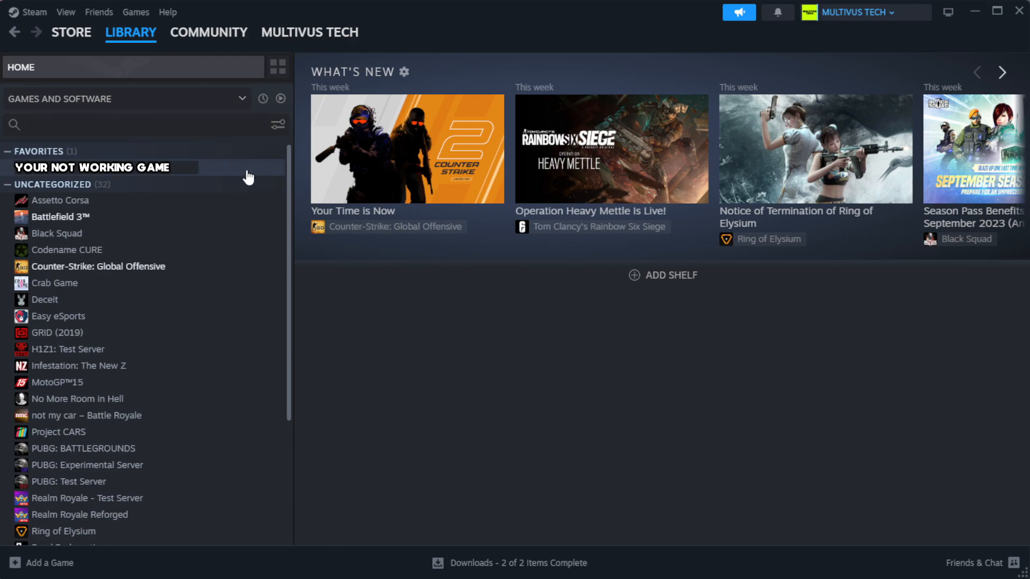
mouse_move(255, 174)
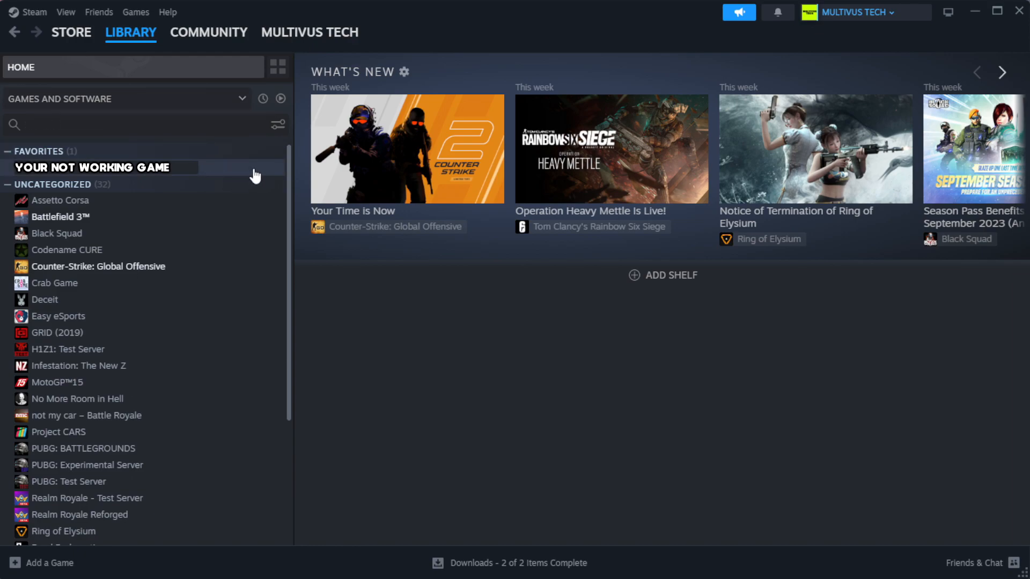
right_click(94, 167)
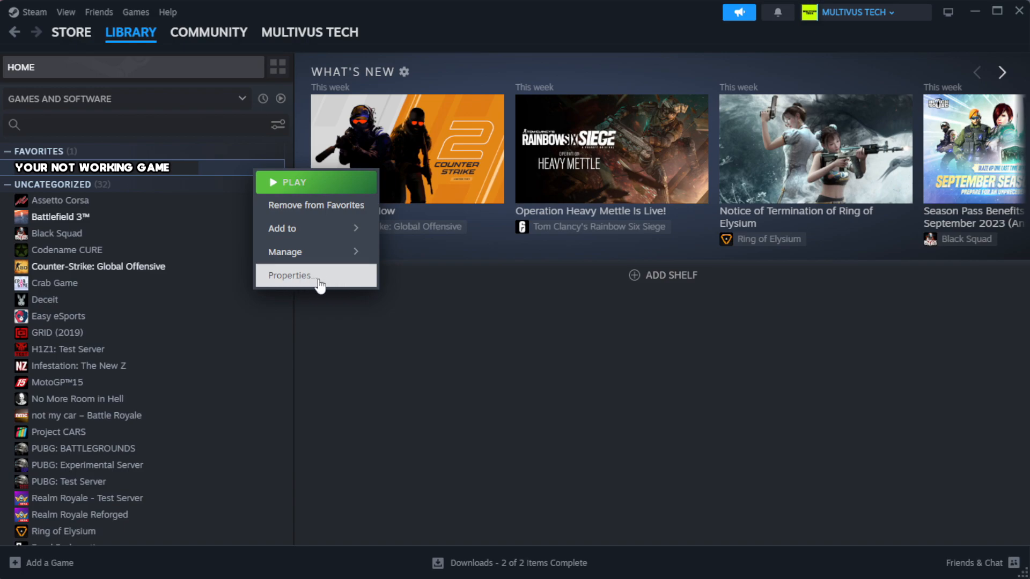
Verify integrity of the game's installed files from its Steam Properties.
left_click(306, 275)
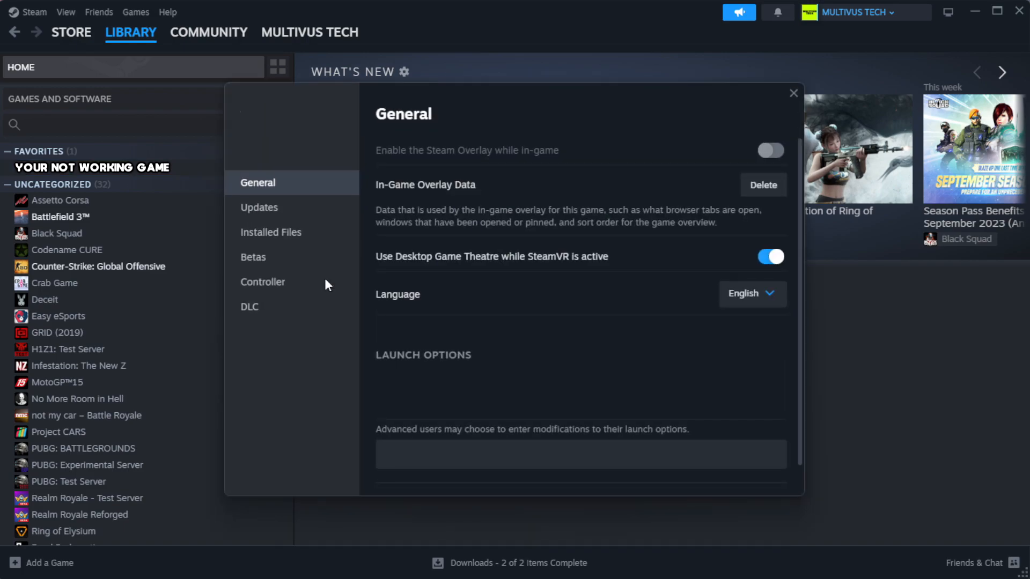
mouse_move(284, 240)
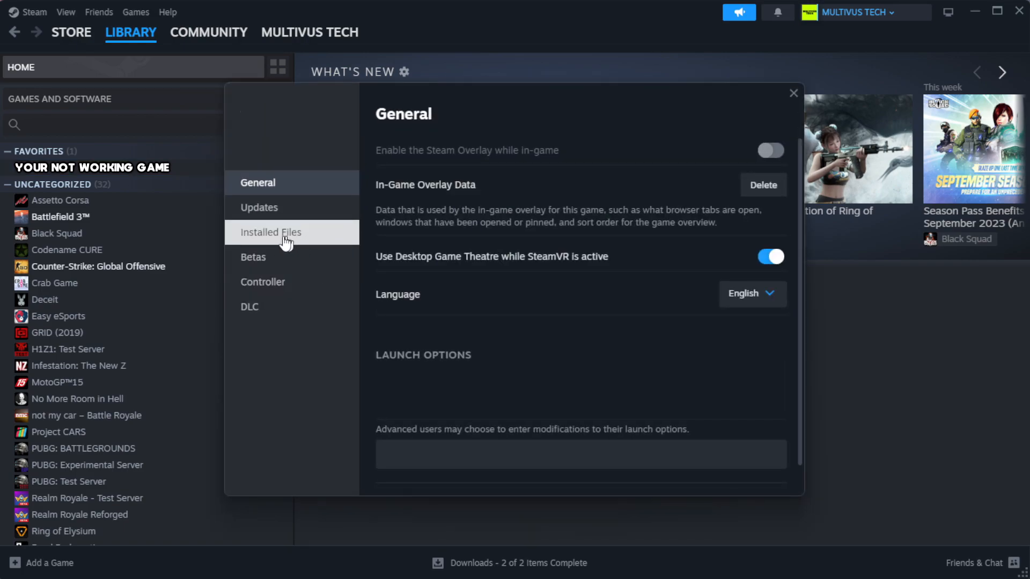
mouse_move(338, 249)
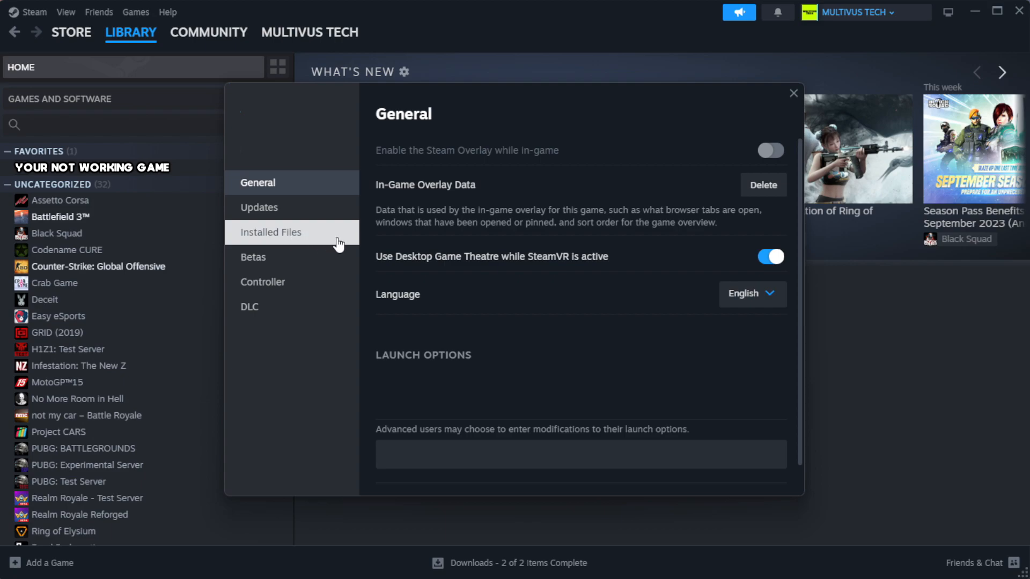
left_click(270, 232)
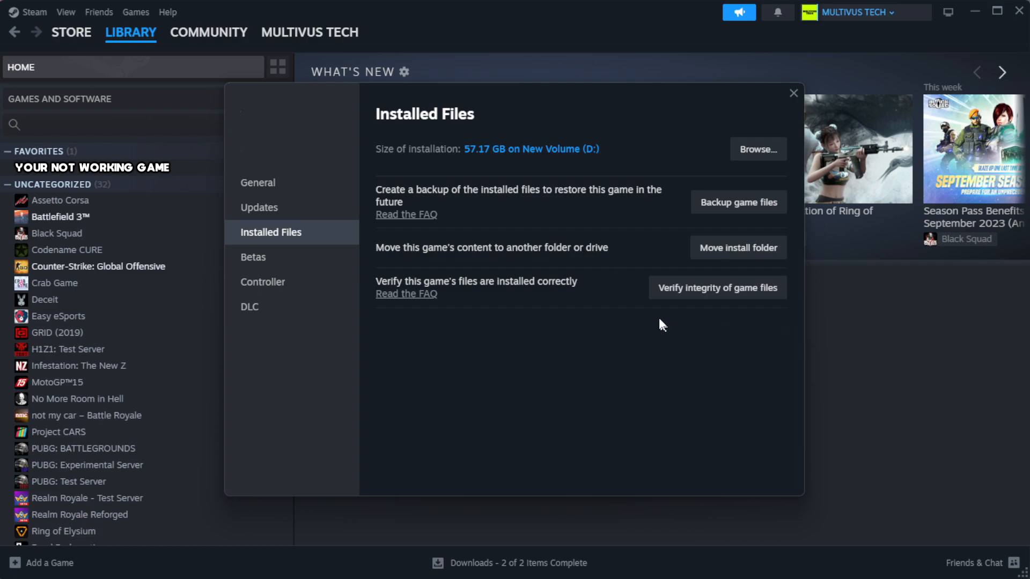
mouse_move(699, 298)
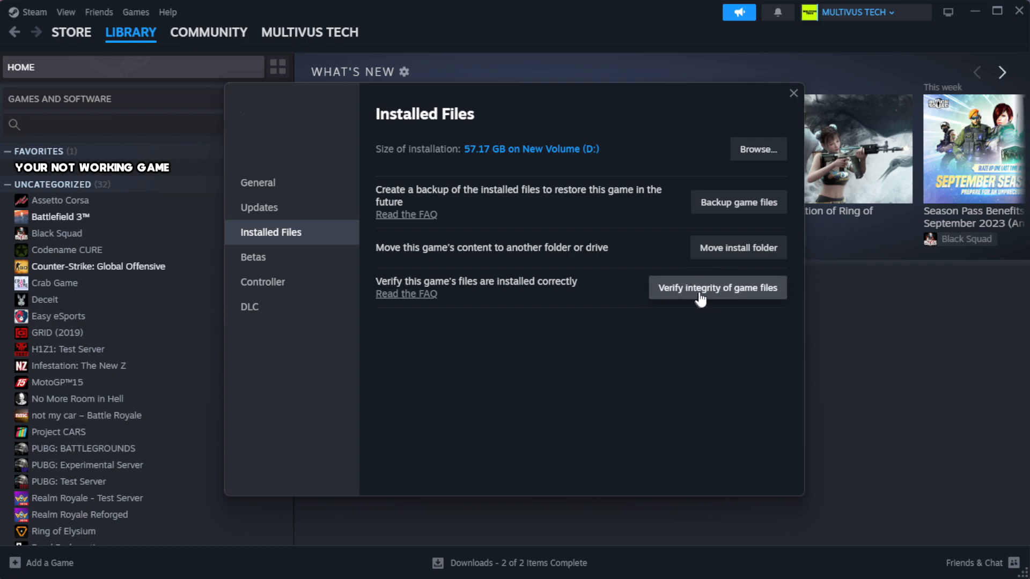
mouse_move(725, 299)
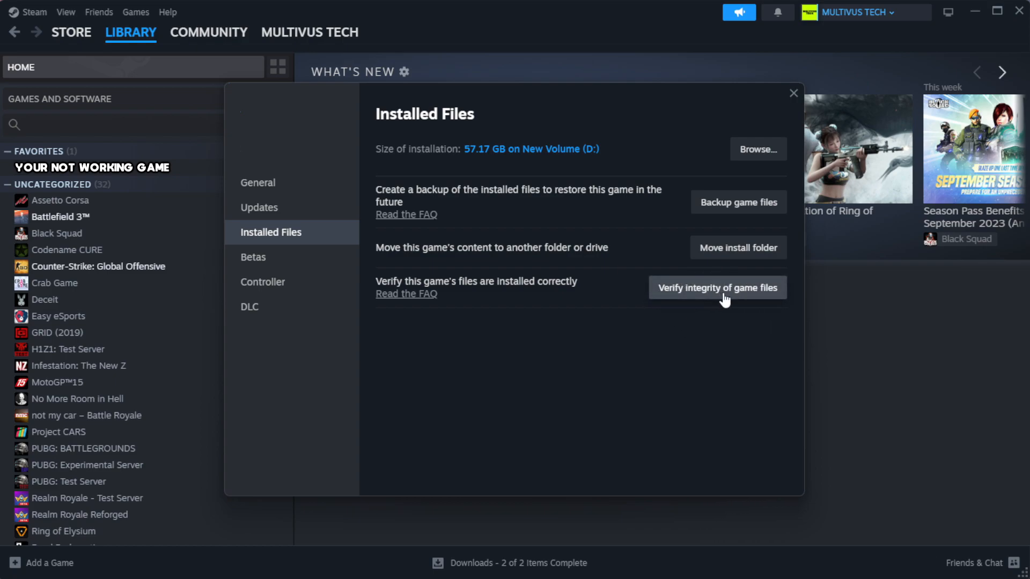
left_click(717, 287)
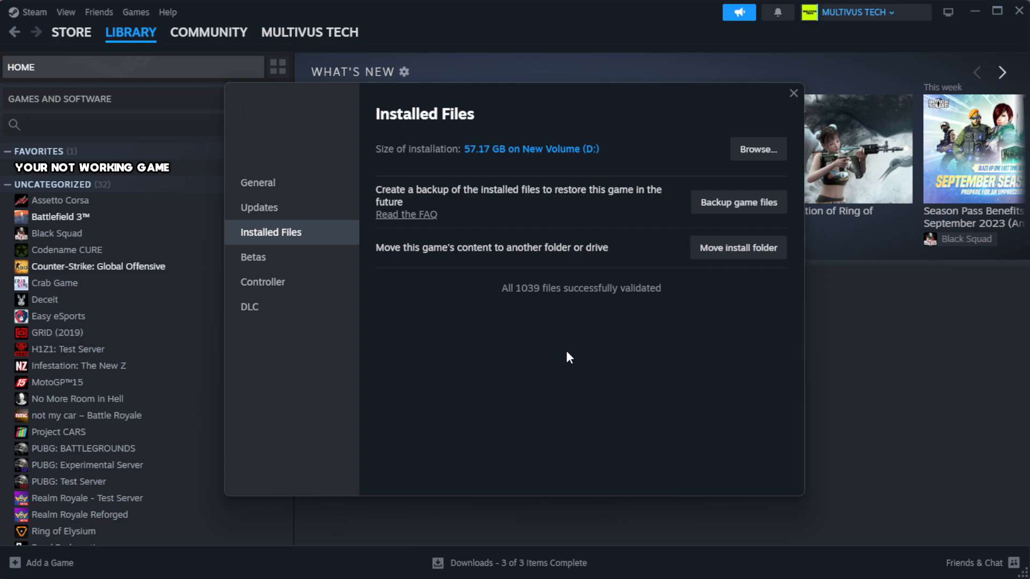
mouse_move(568, 311)
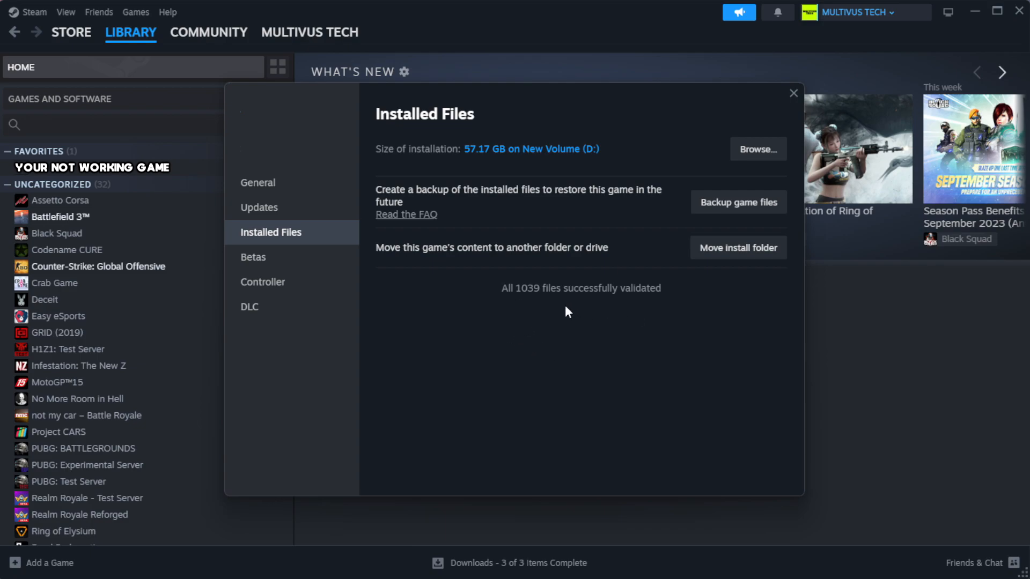
mouse_move(754, 149)
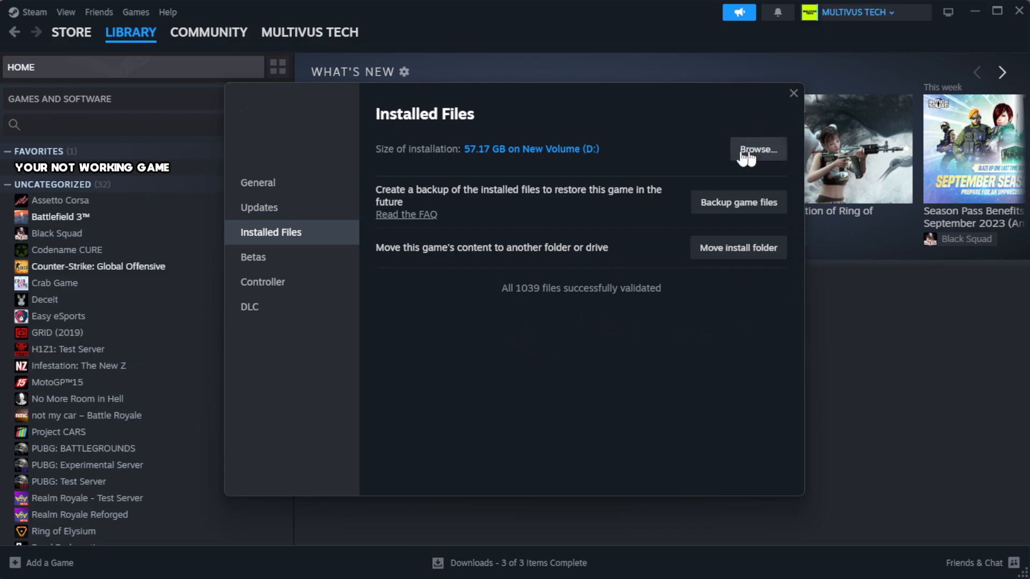
Browse to the game's install folder and open the YOUR NOT WORKING GAME shortcut's Properties.
left_click(757, 149)
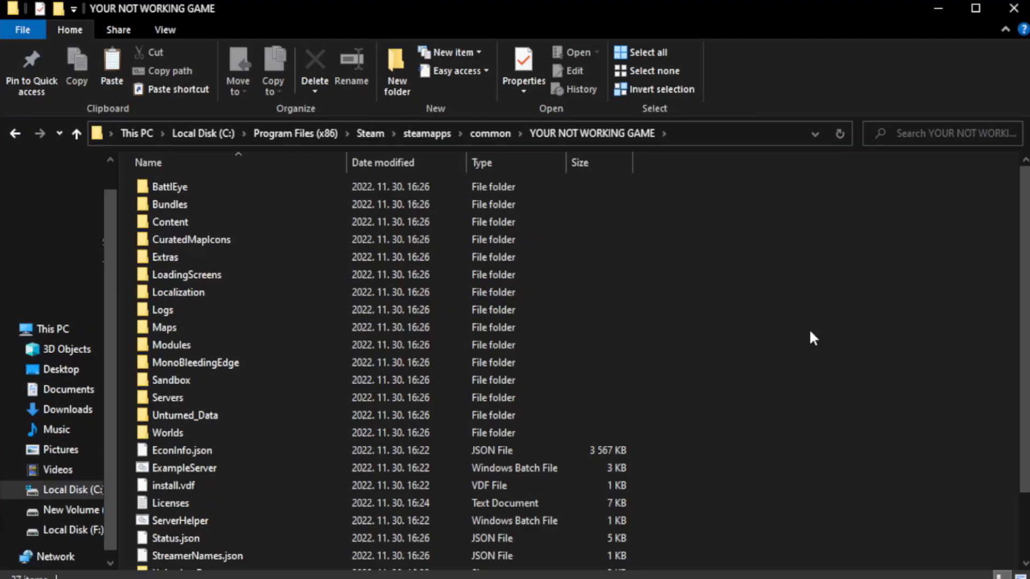
scroll("down", 3)
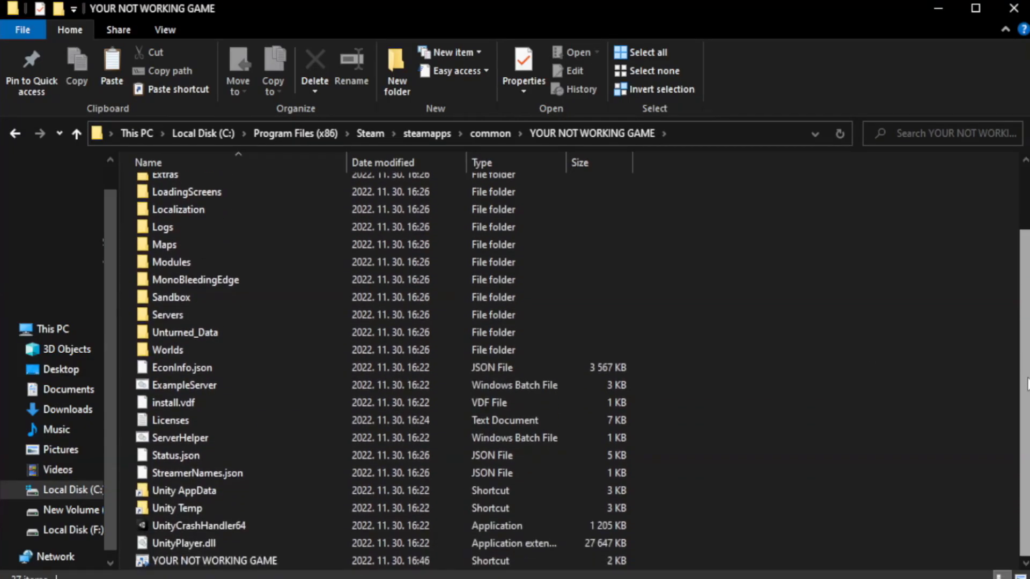
left_click(214, 560)
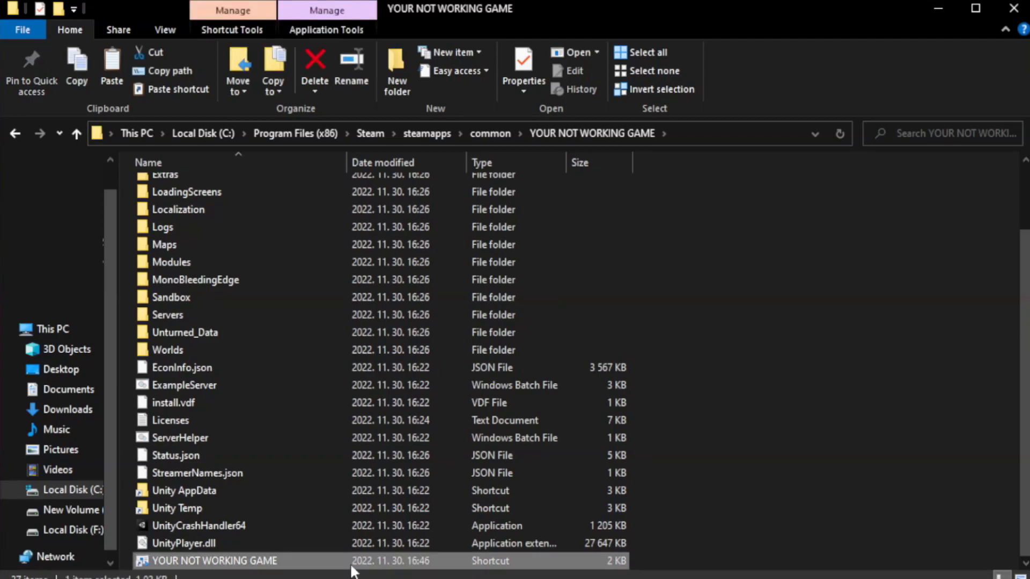
right_click(213, 560)
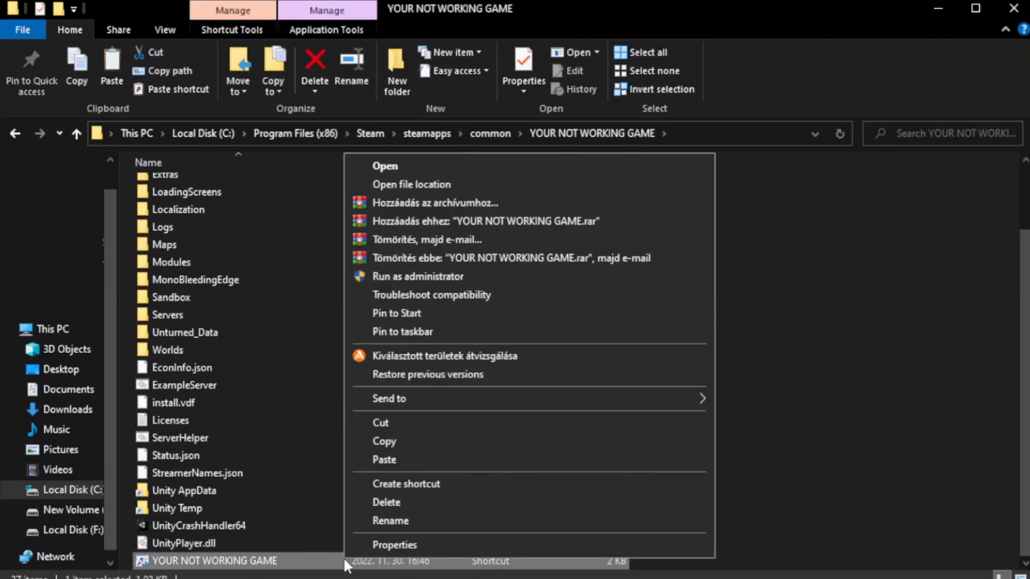
mouse_move(497, 549)
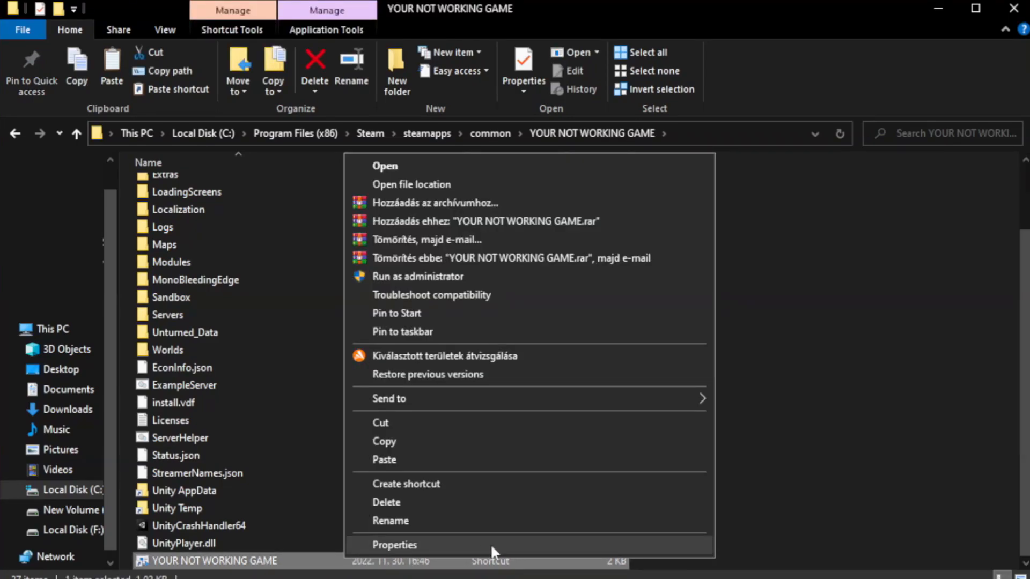
left_click(395, 545)
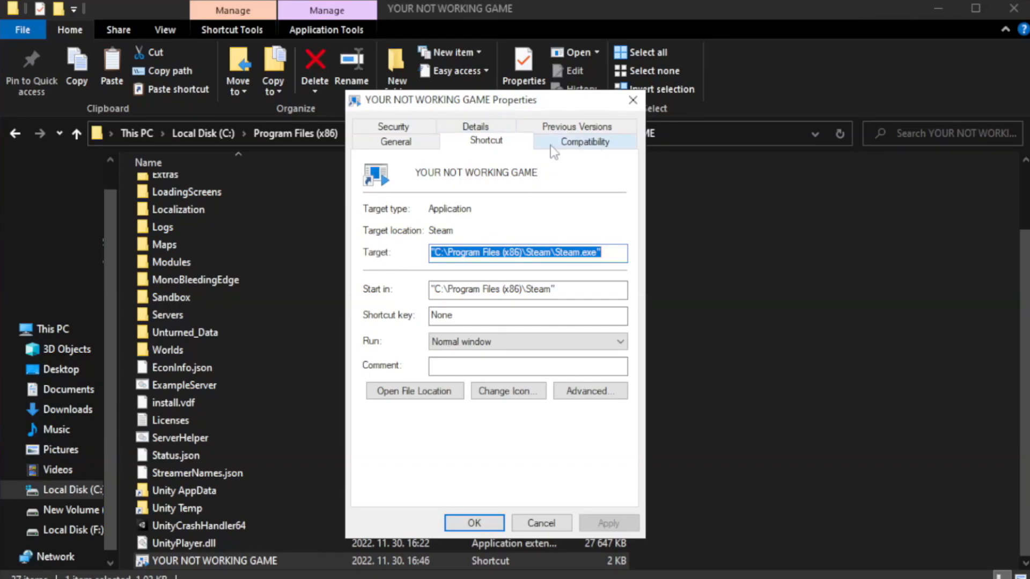
Set the shortcut to Windows 8 compatibility, no fullscreen optimizations, run as administrator; close Explorer.
left_click(585, 141)
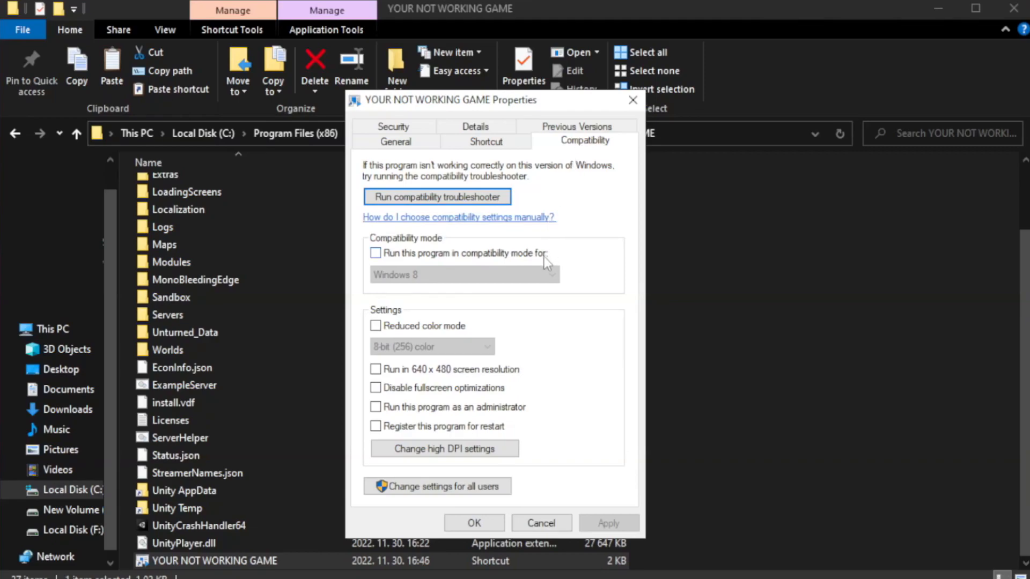
mouse_move(451, 266)
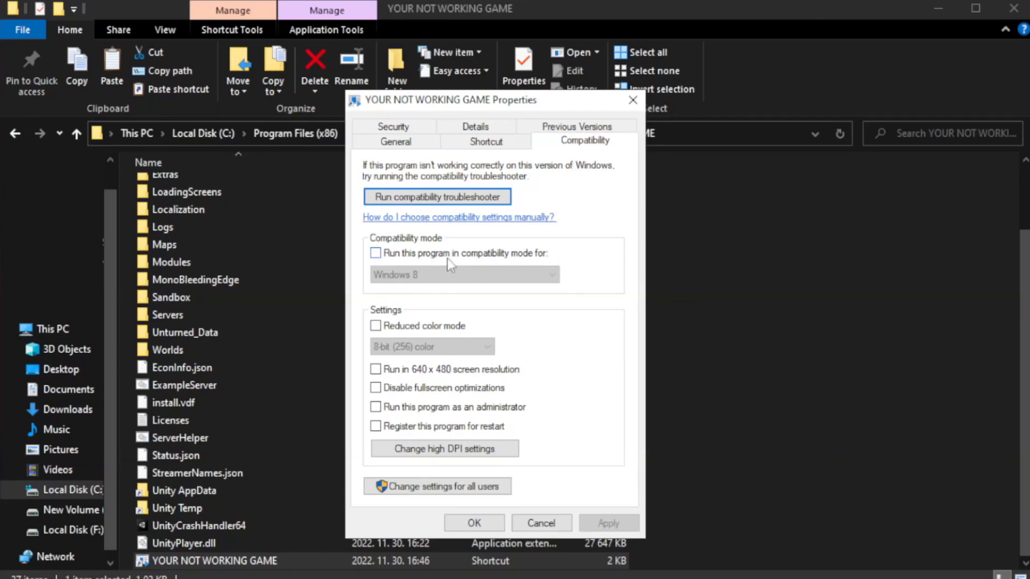
left_click(374, 253)
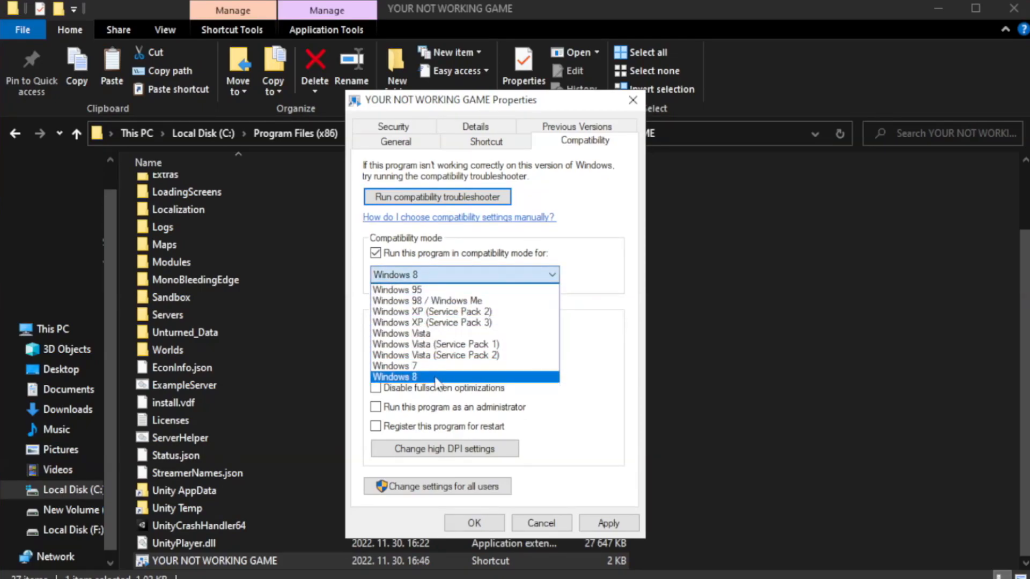
left_click(394, 376)
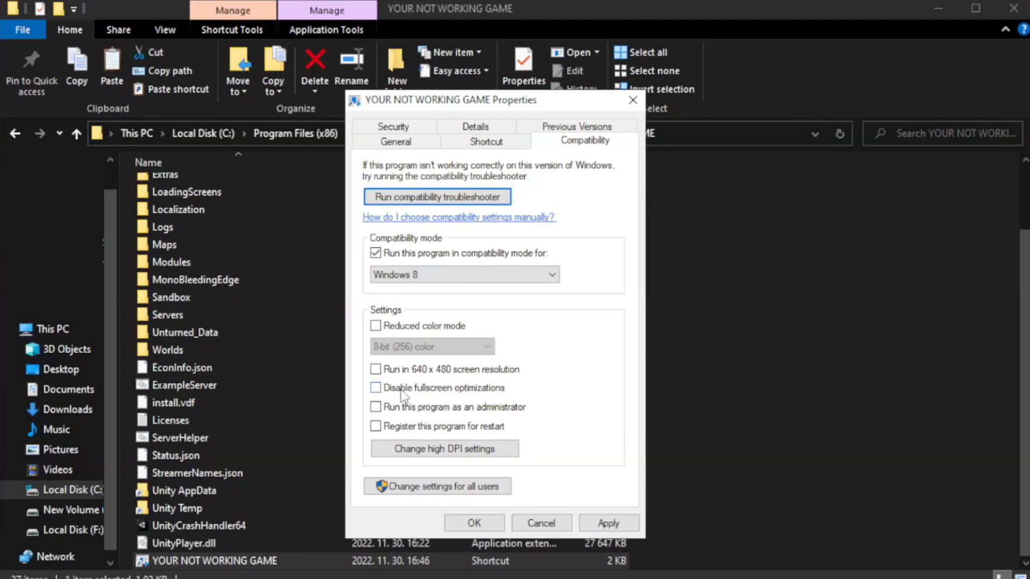
left_click(376, 388)
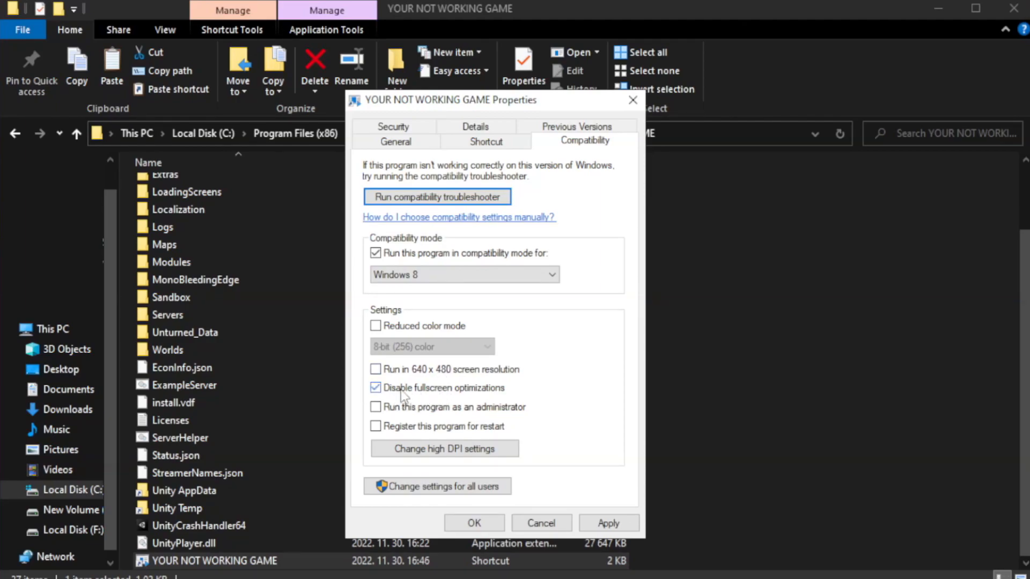
mouse_move(409, 416)
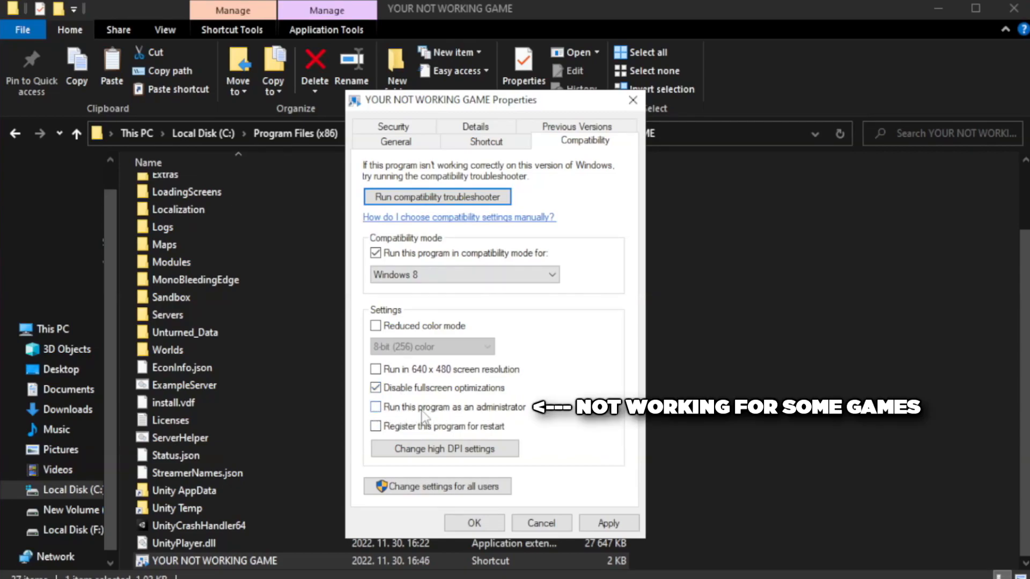
left_click(374, 407)
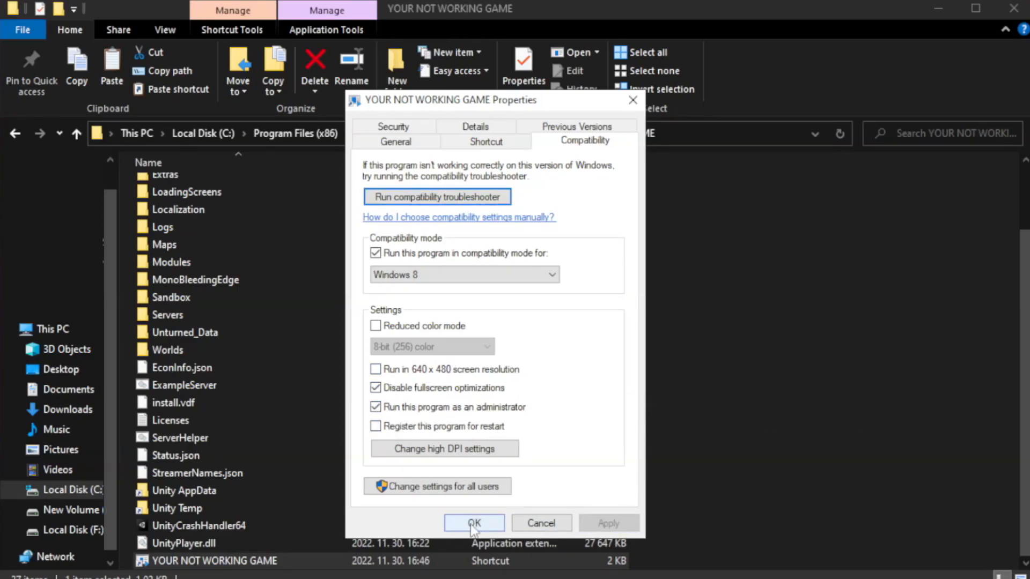
left_click(474, 523)
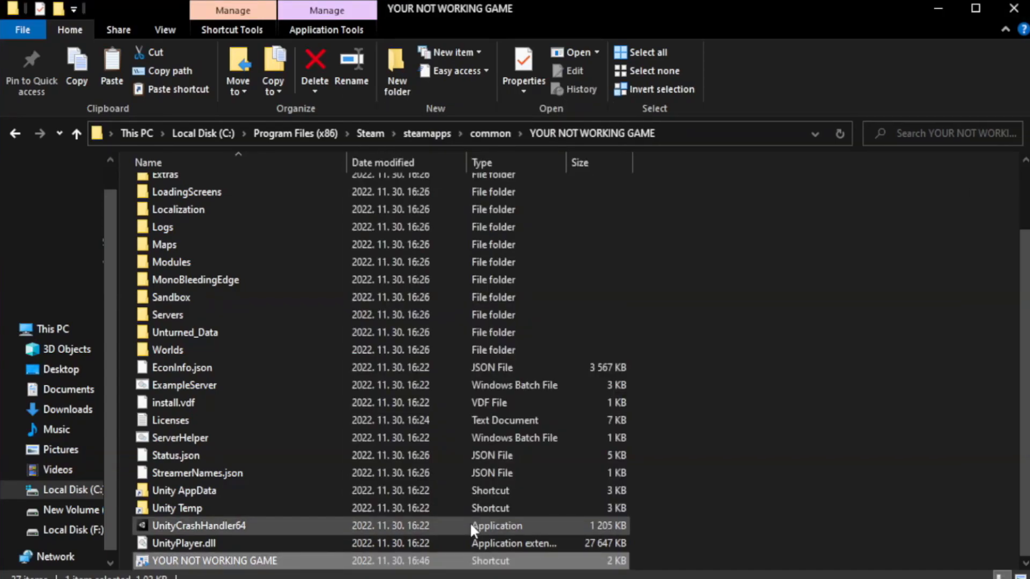
mouse_move(863, 337)
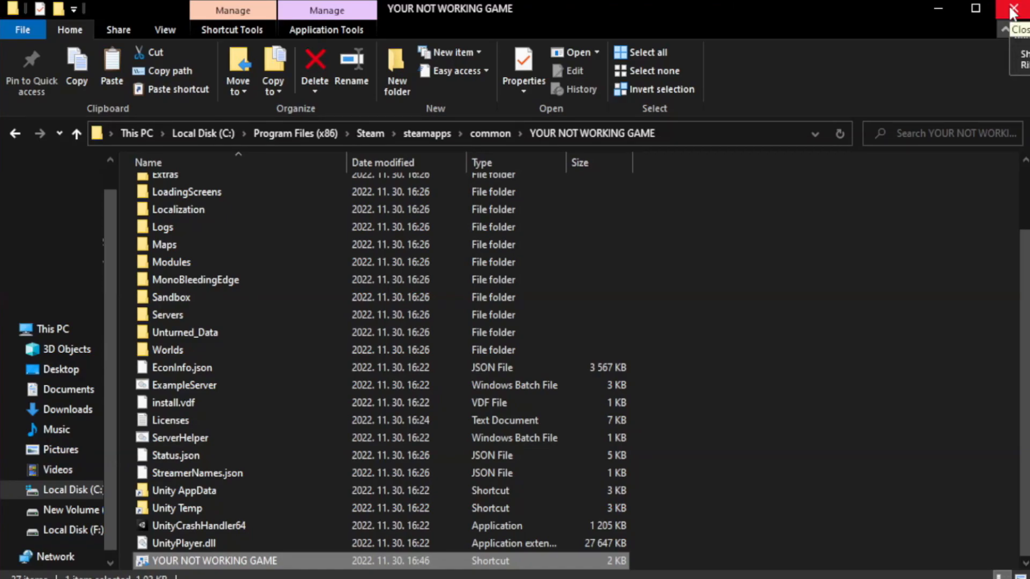
left_click(1012, 7)
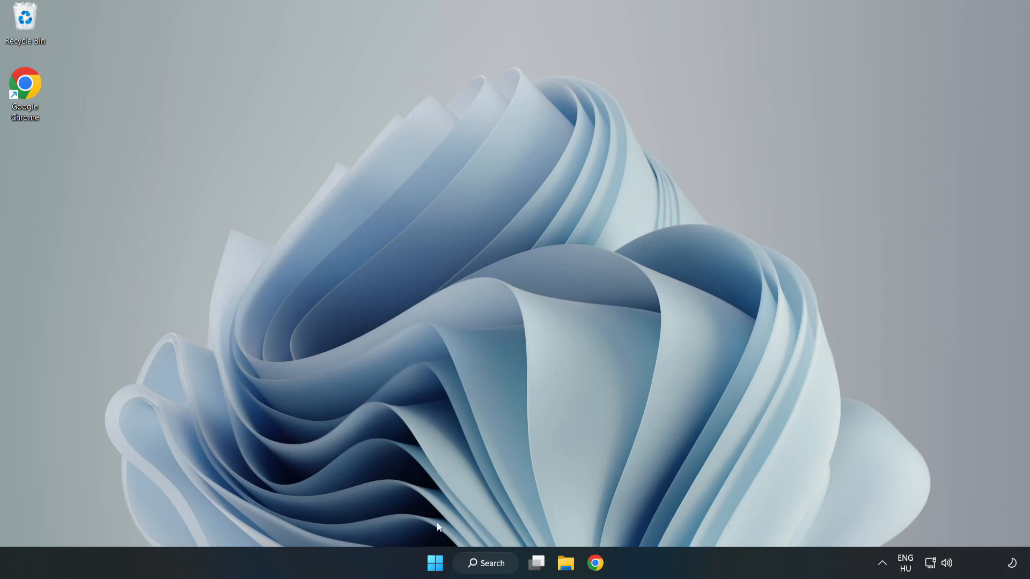
mouse_move(431, 563)
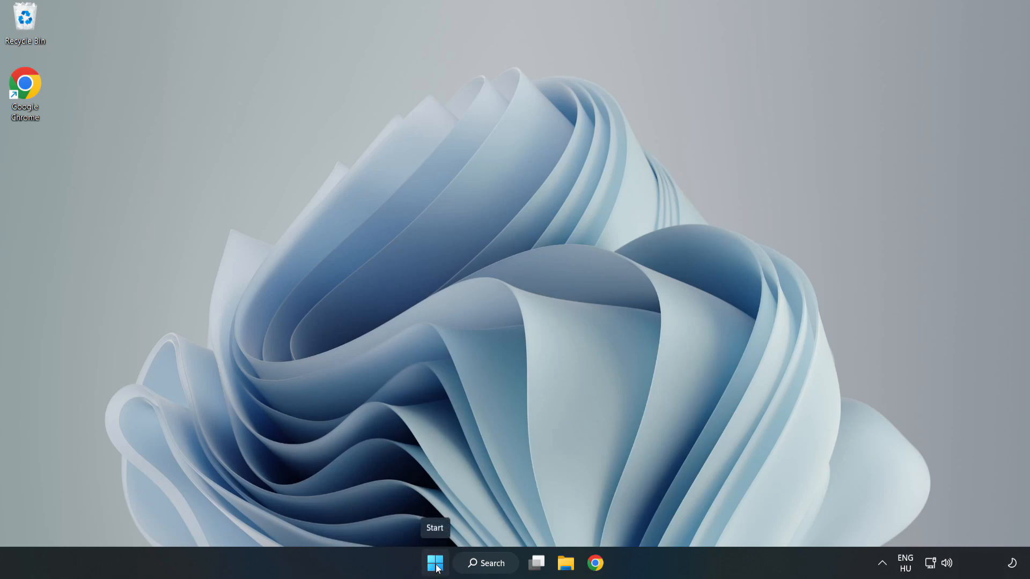
Disable startup apps including Phone Link in Task Manager's Startup tab, then close it.
right_click(434, 563)
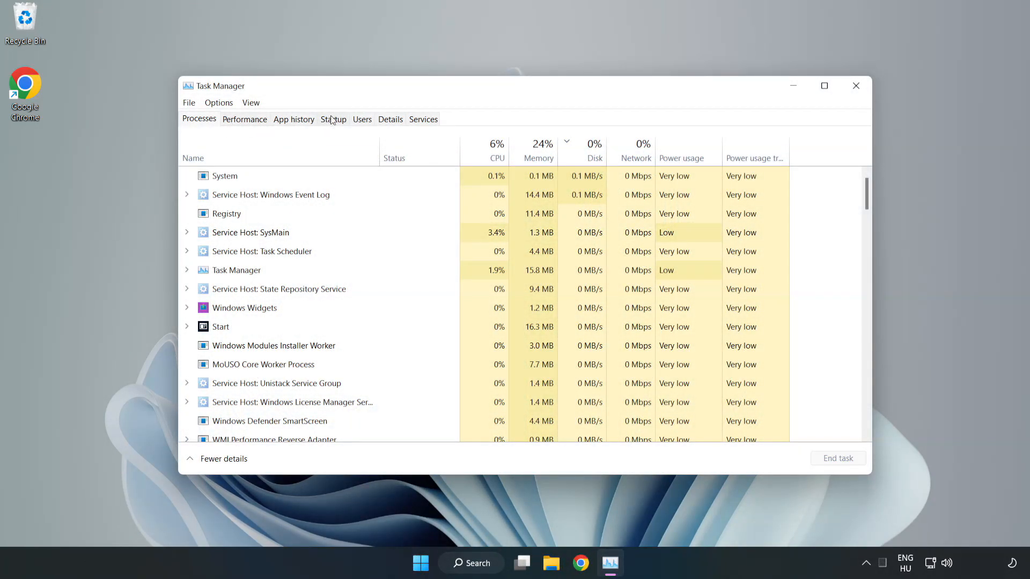
left_click(333, 119)
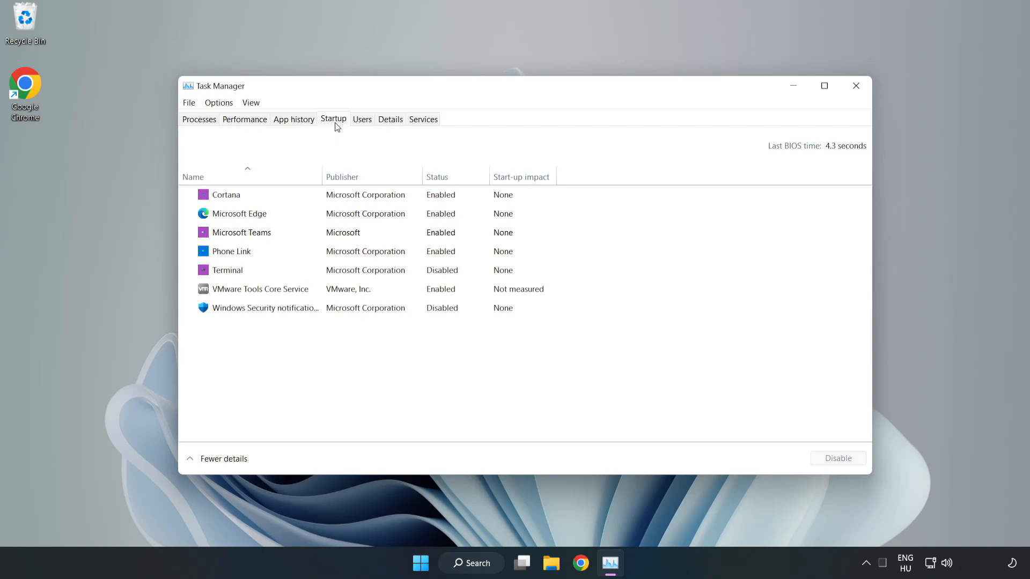
left_click(225, 195)
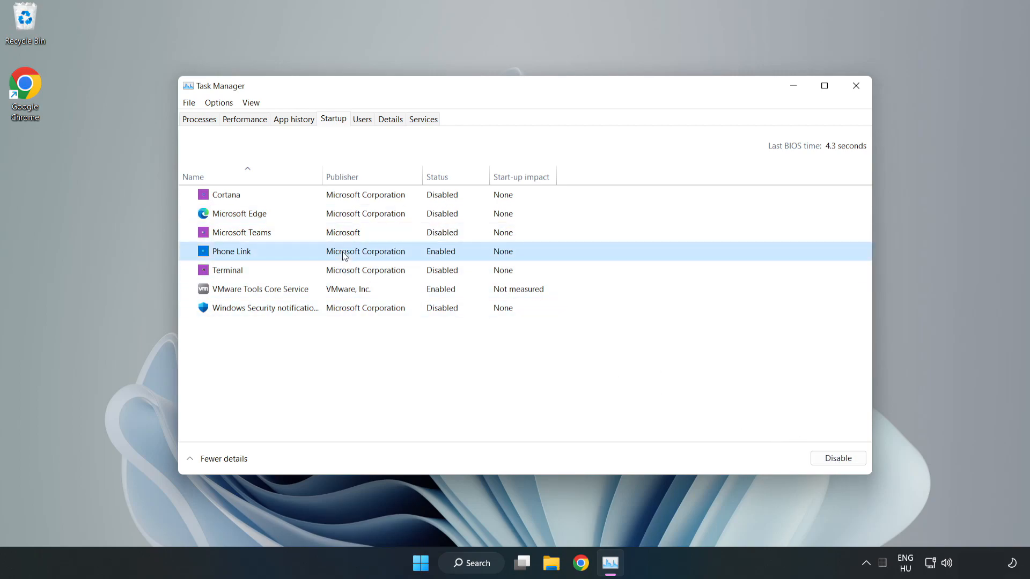
left_click(837, 458)
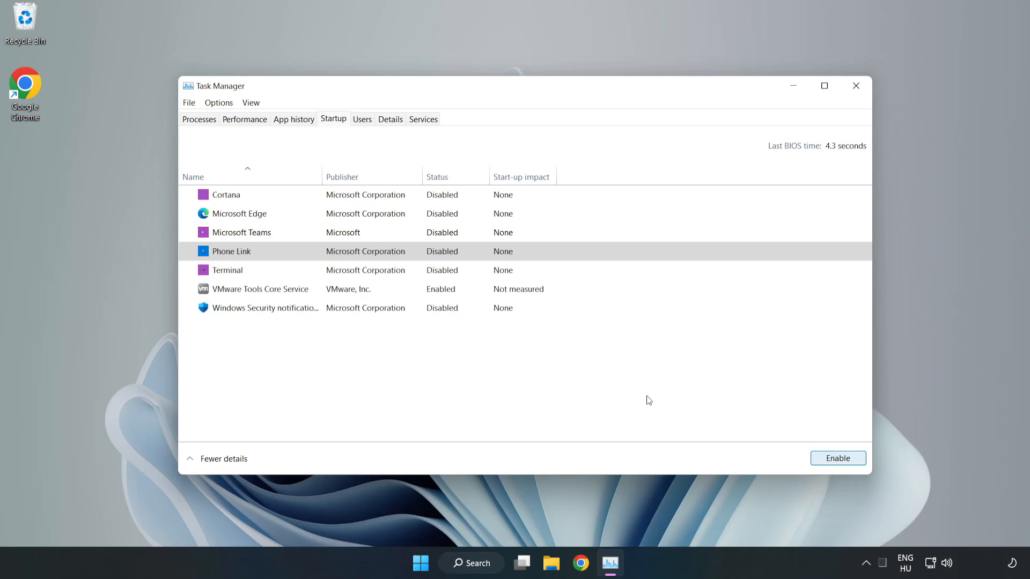
mouse_move(818, 109)
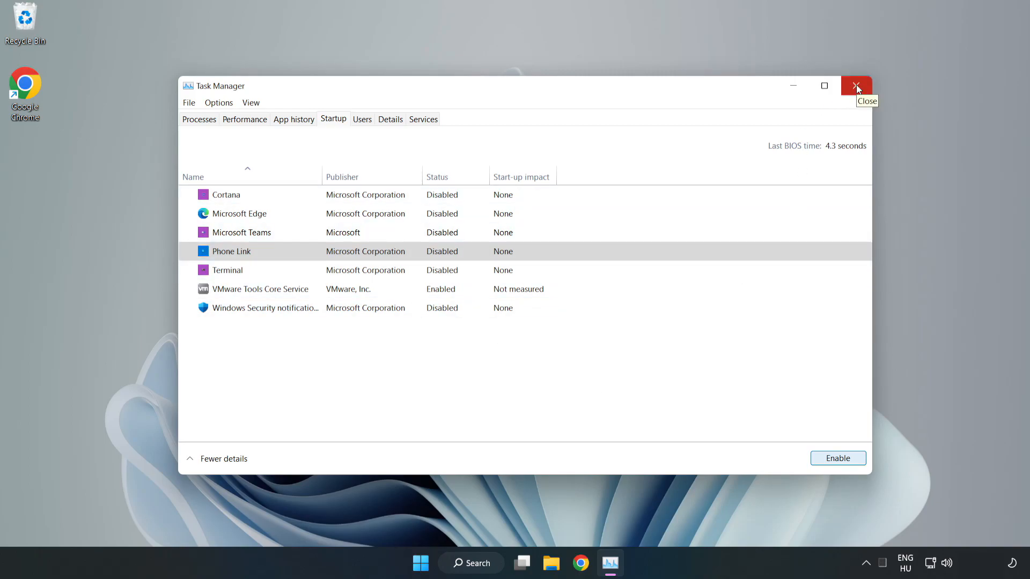
left_click(856, 85)
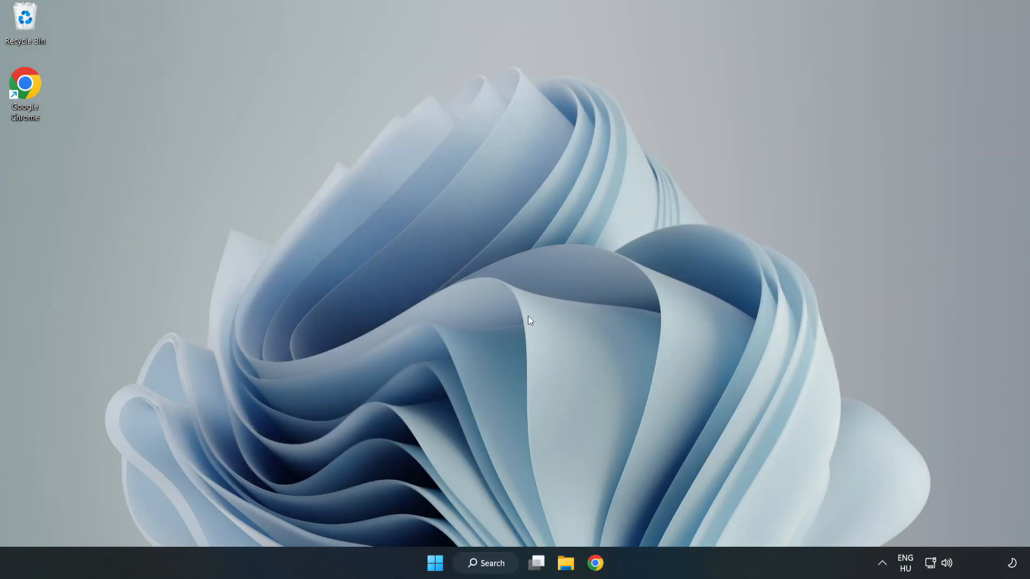
Search for 'cmd' and launch Command Prompt as administrator.
left_click(485, 563)
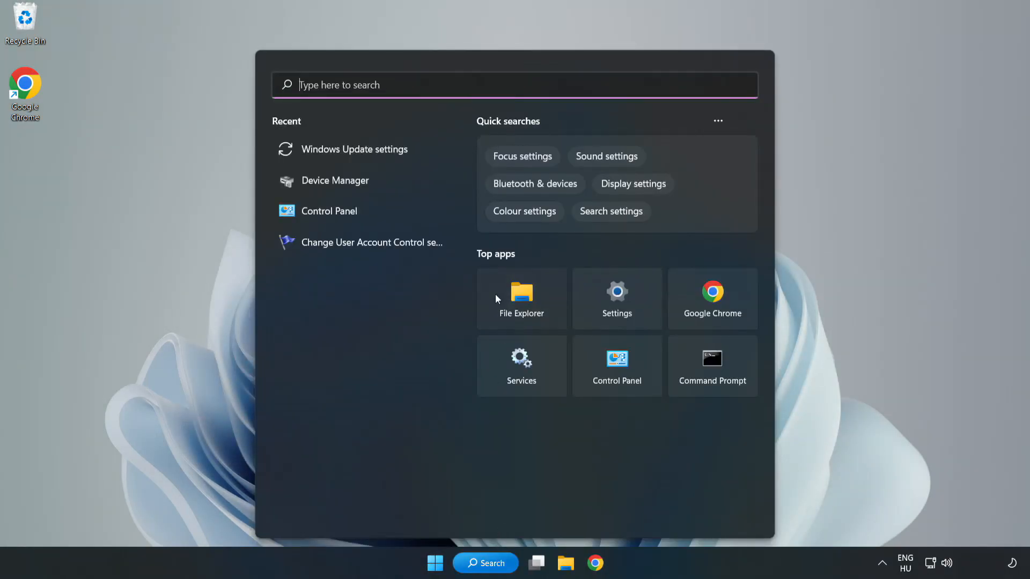
type("Control Panel")
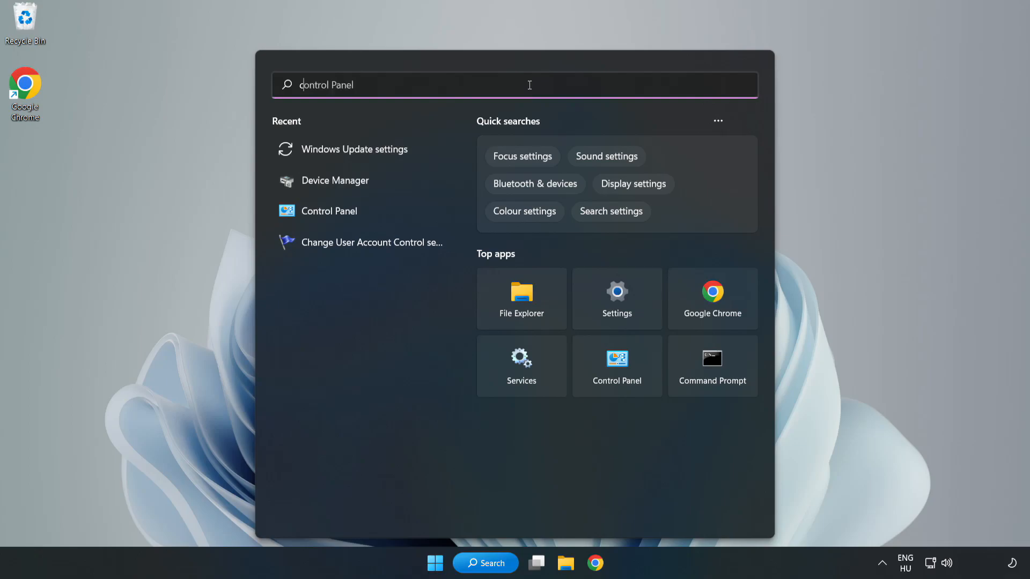
type("cmd")
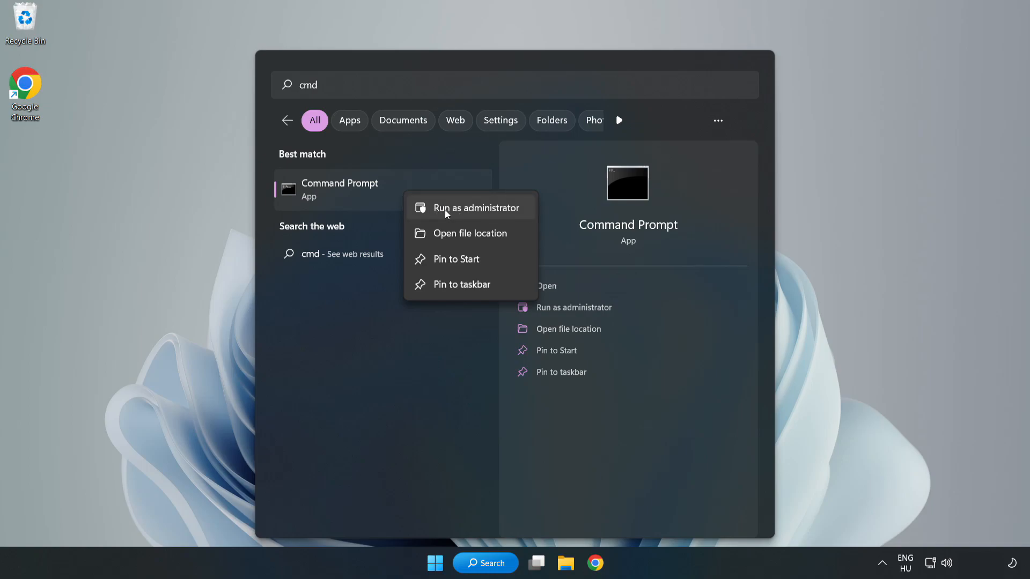
left_click(475, 207)
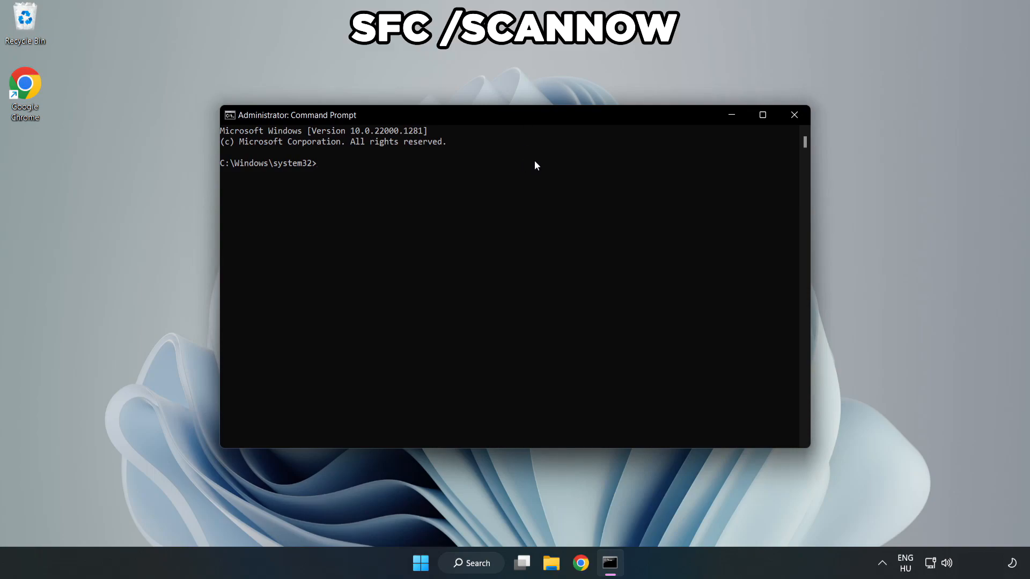
Run 'sfc /scannow' to check system files for integrity violations.
type("sfc /")
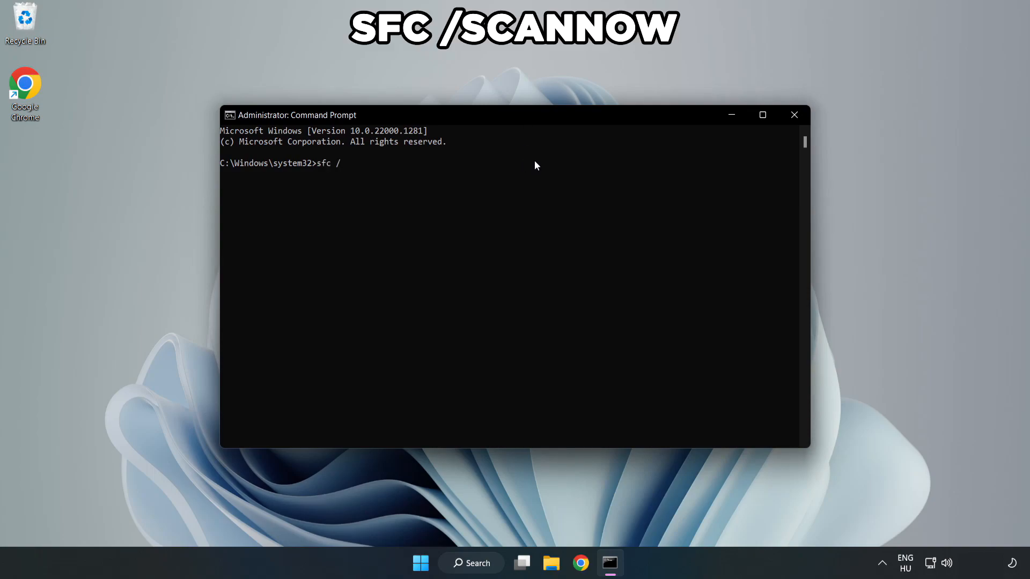
type("scannow")
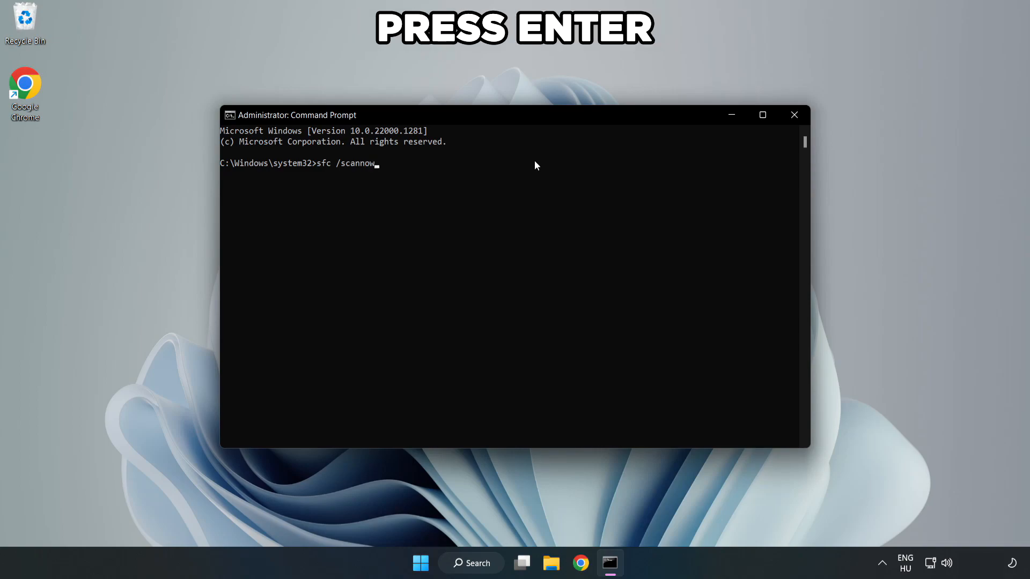
key("enter")
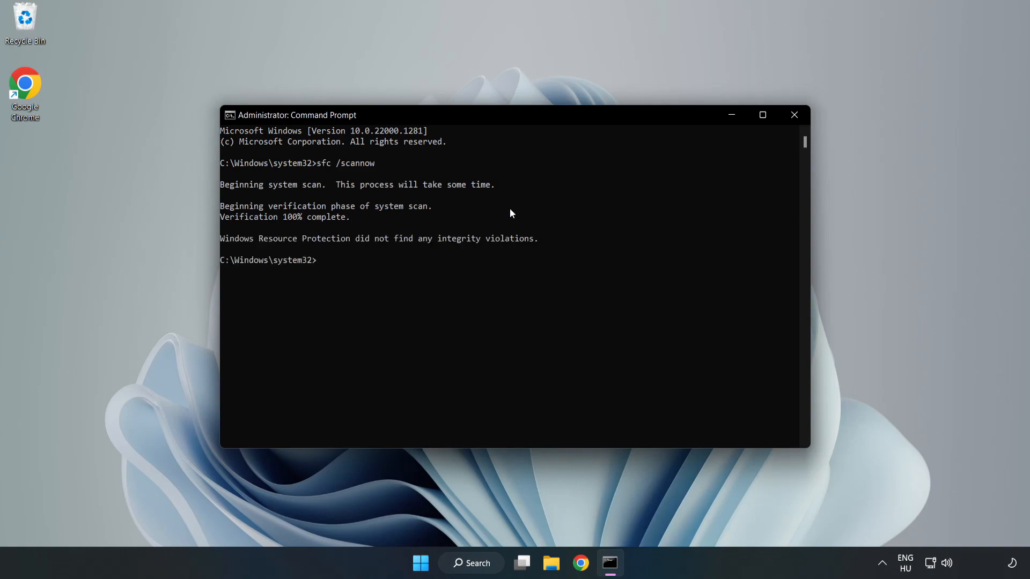
mouse_move(794, 115)
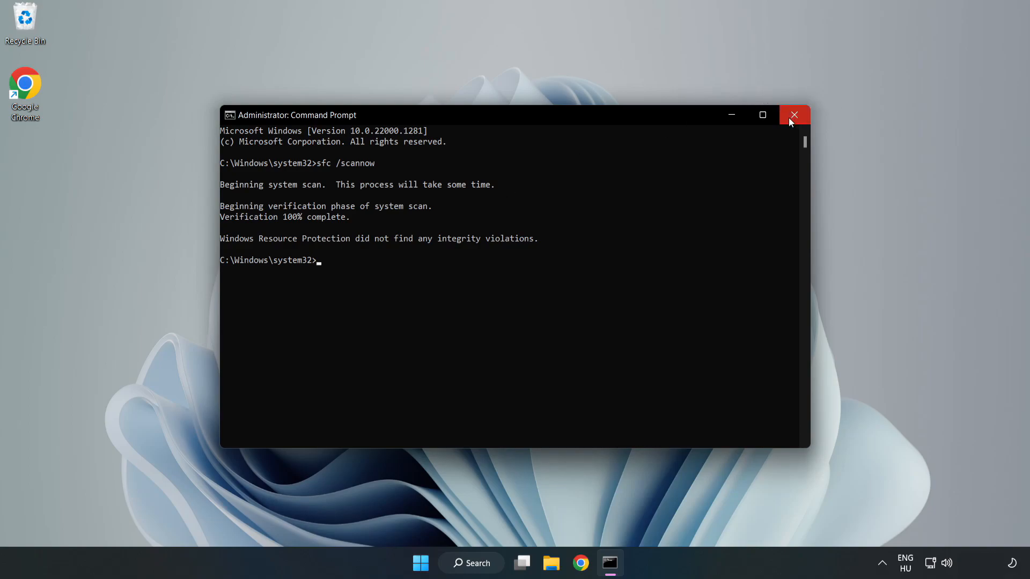
Close Command Prompt and open the Windows Security app by searching 'security'.
left_click(794, 114)
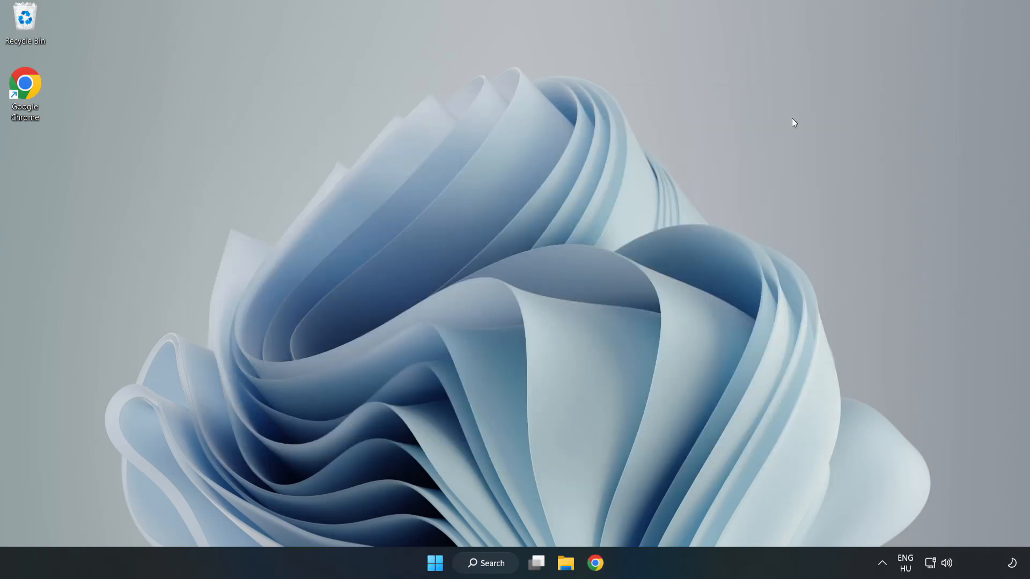
mouse_move(631, 250)
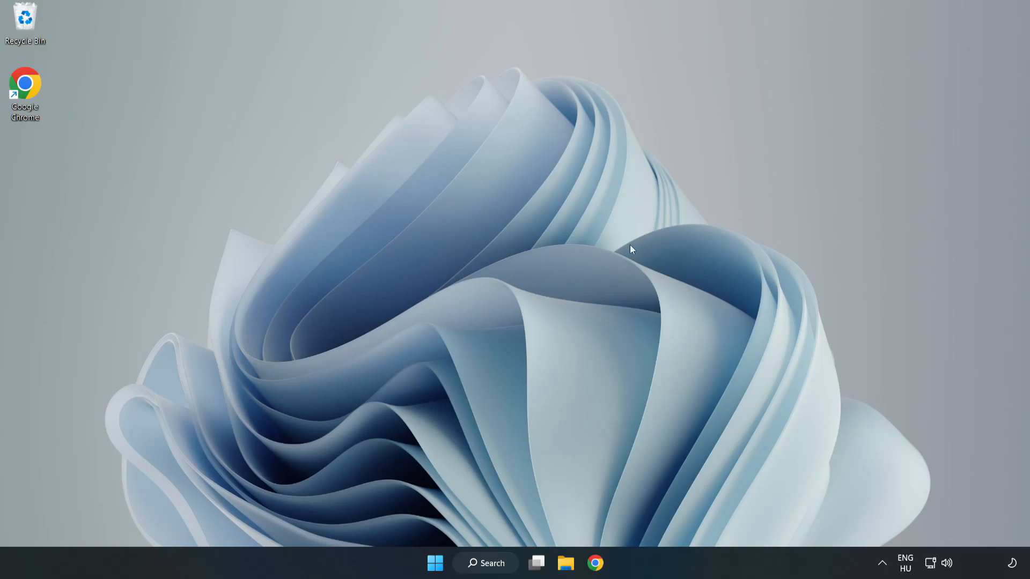
mouse_move(513, 491)
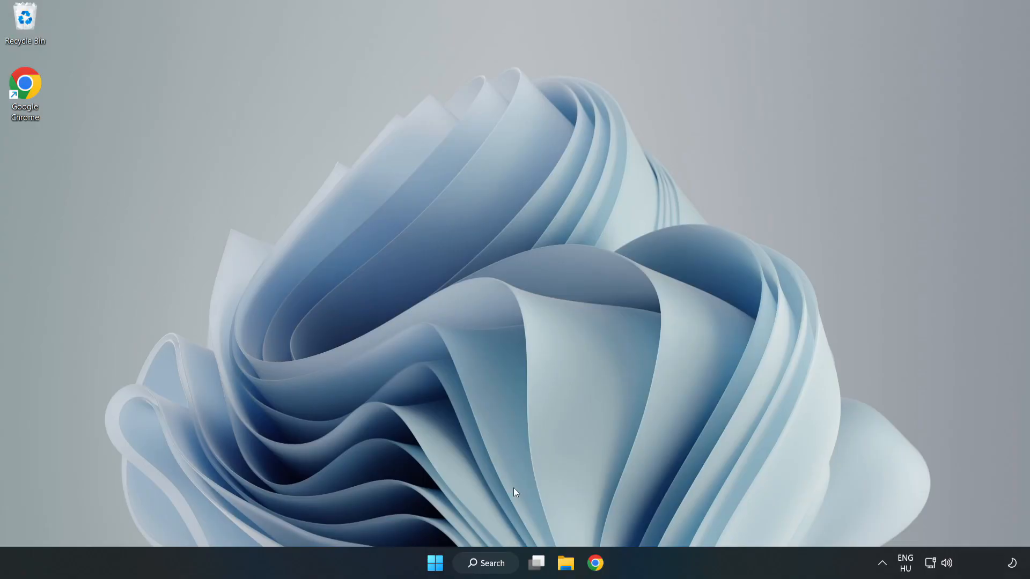
left_click(491, 563)
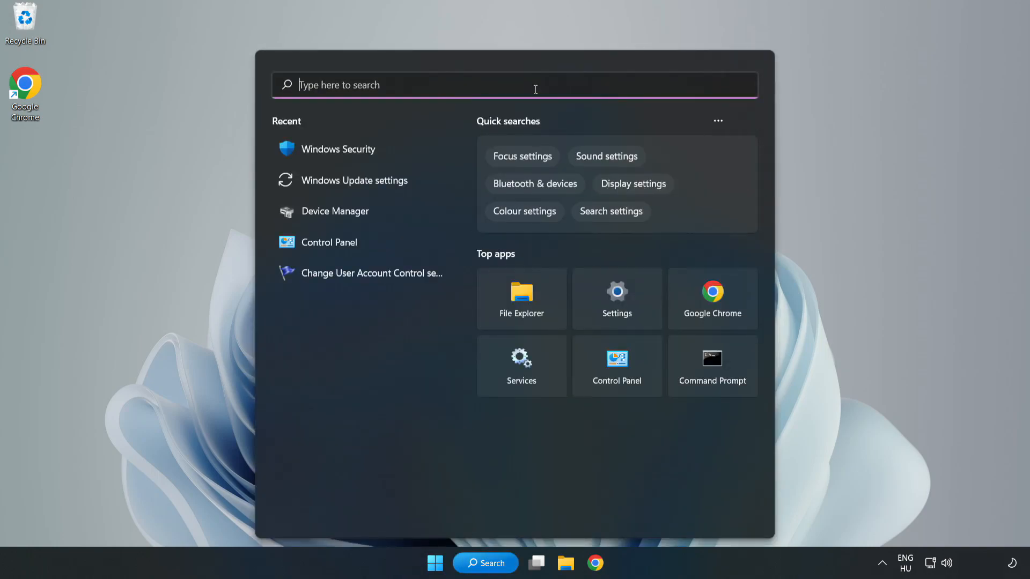
type("security")
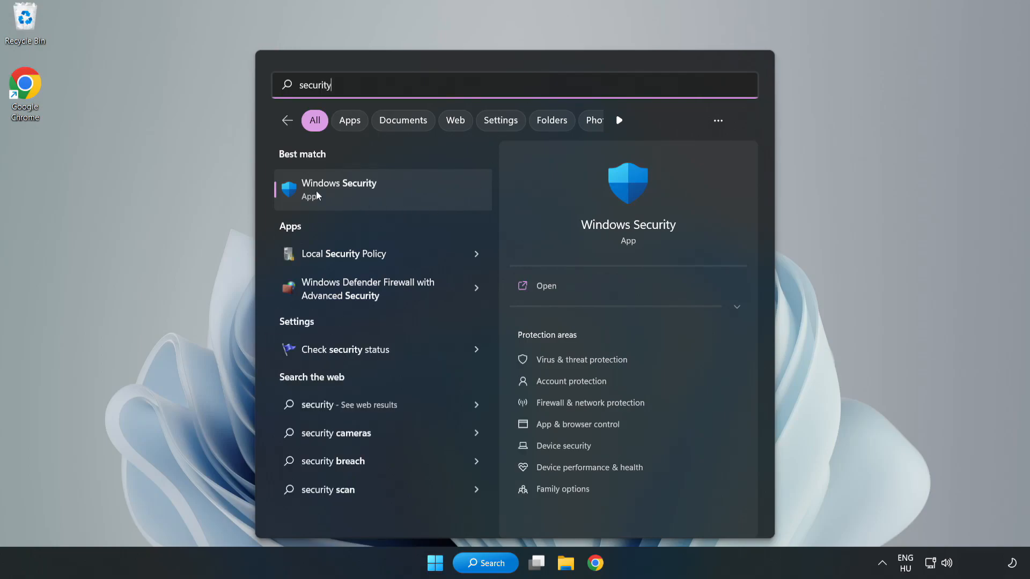
left_click(339, 189)
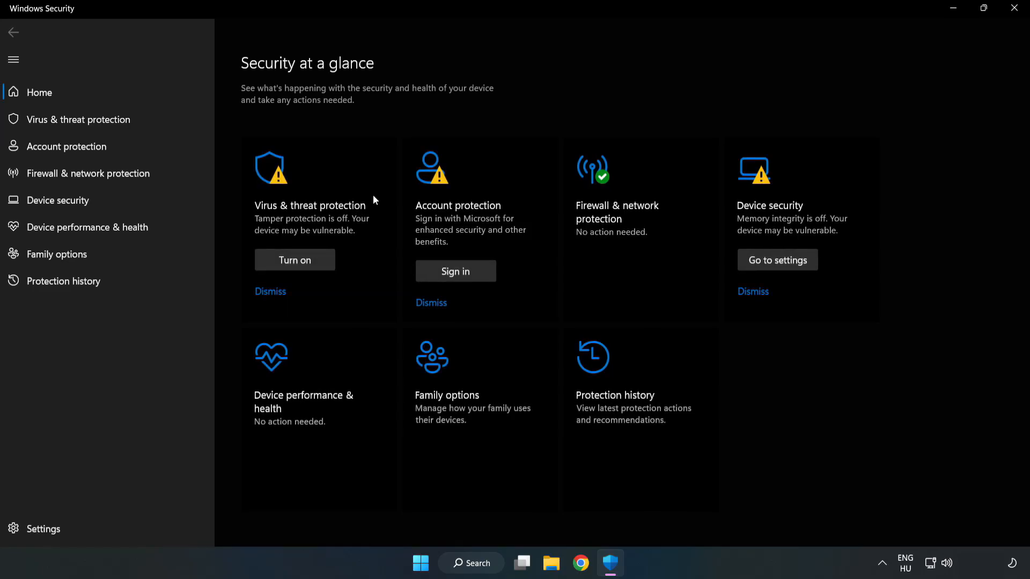
mouse_move(59, 126)
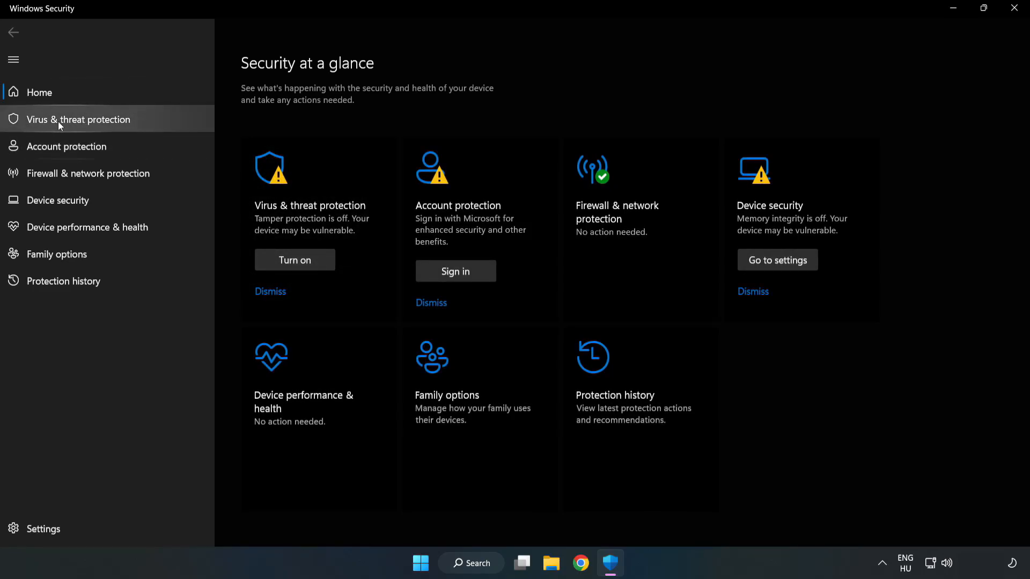
mouse_move(69, 127)
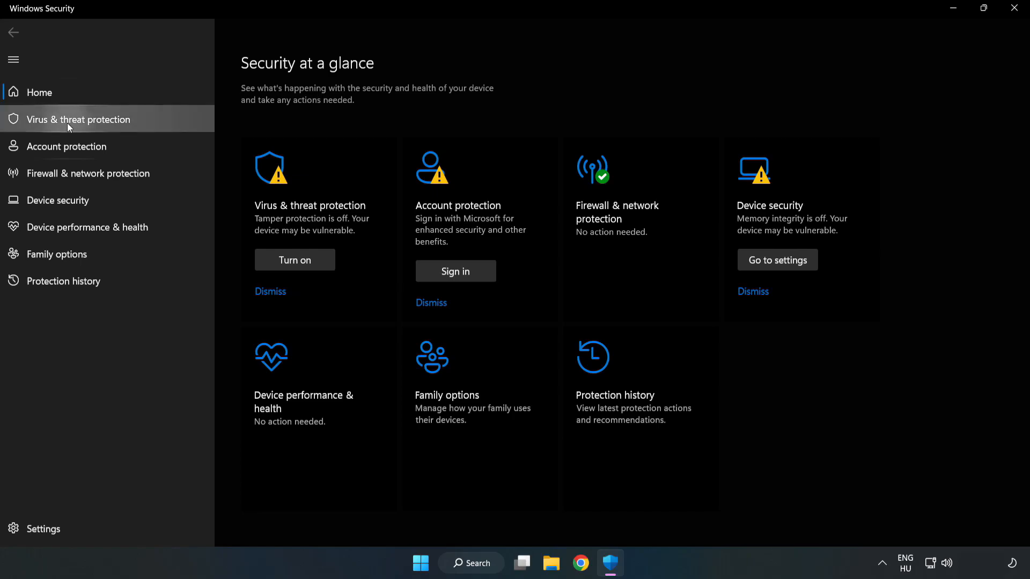
Go through Virus & threat protection settings to the empty Defender Exclusions list.
left_click(78, 119)
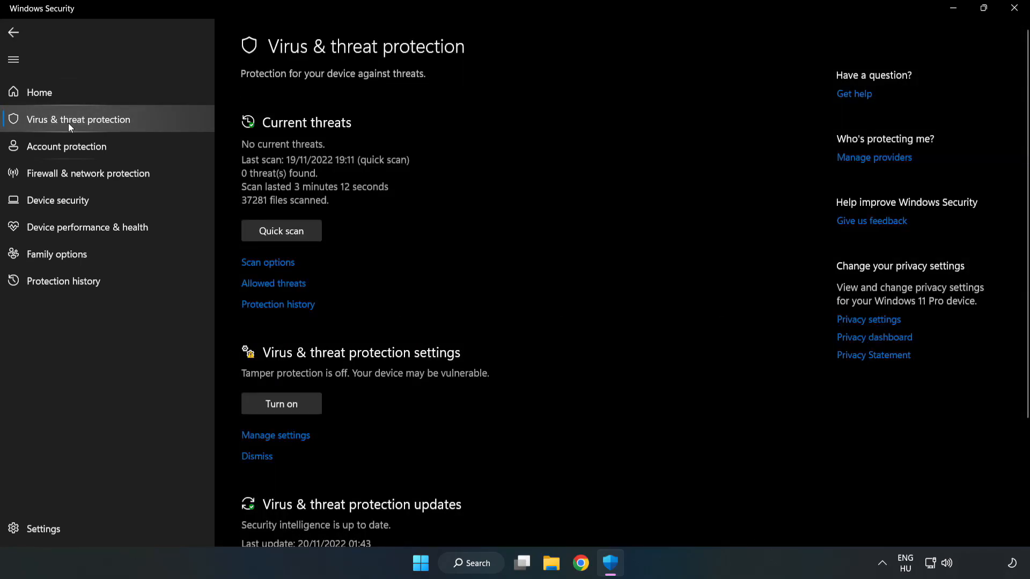
scroll("down", 3)
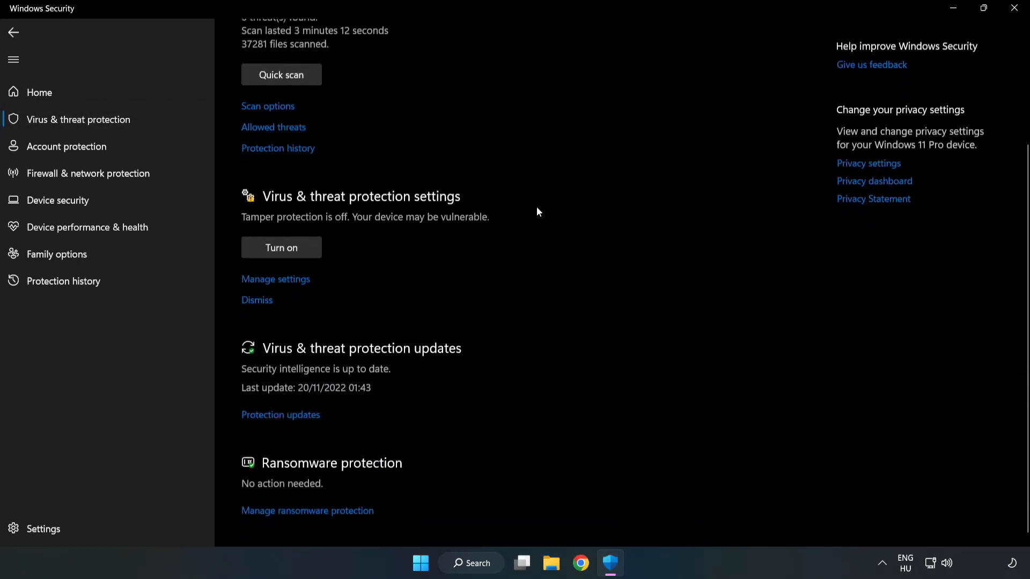
scroll("up", 3)
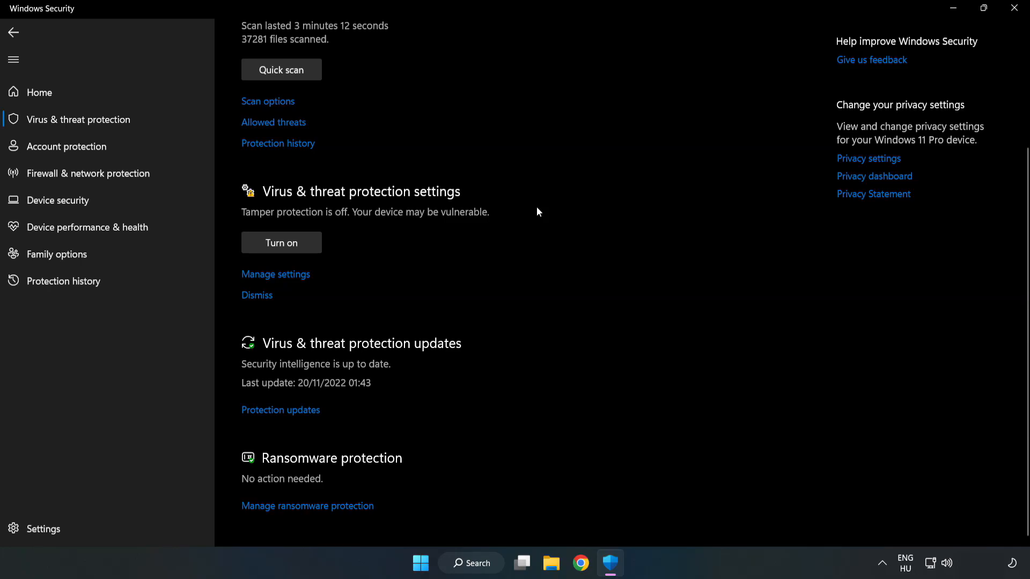
mouse_move(284, 279)
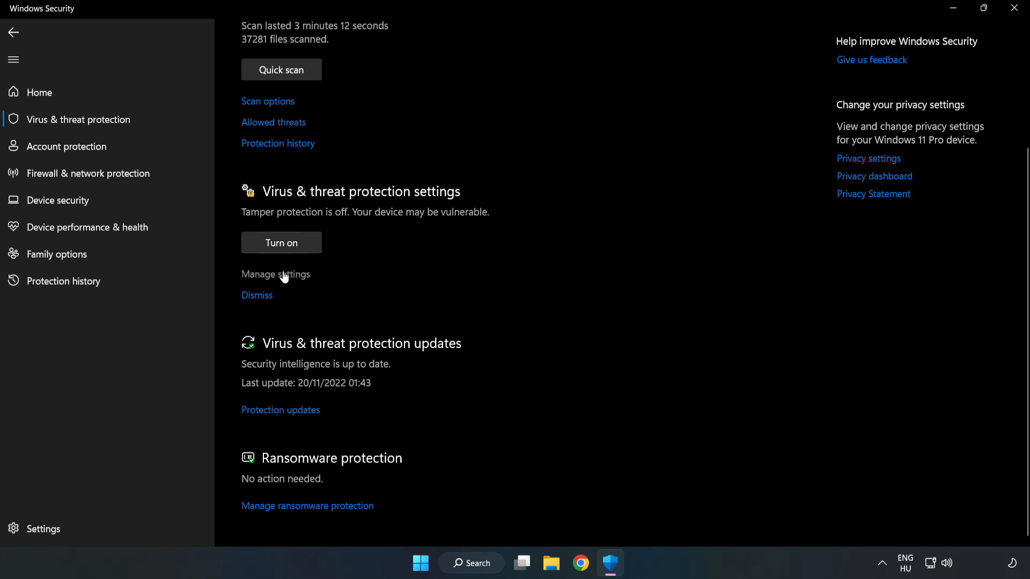
left_click(275, 274)
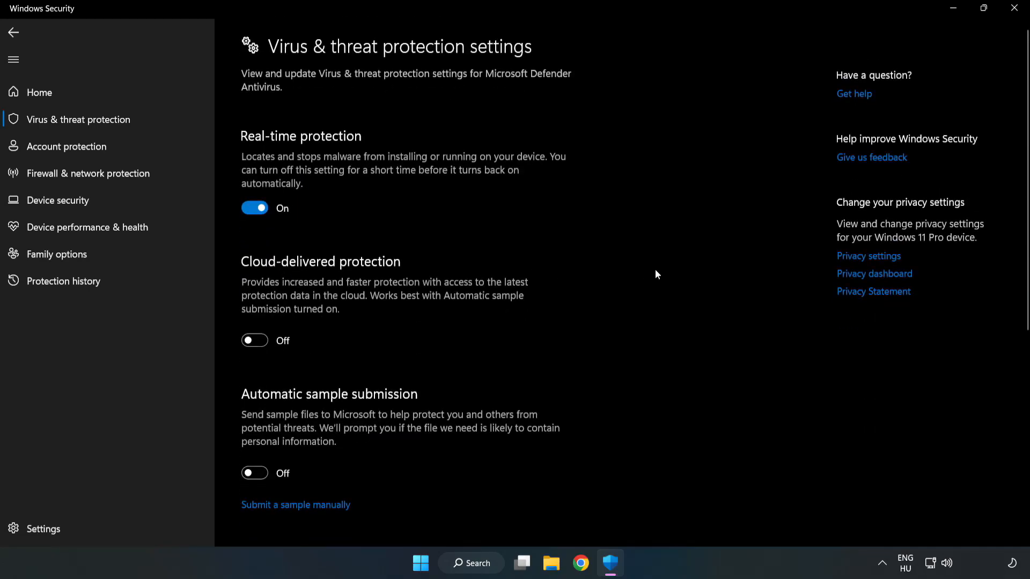
scroll("down", 3)
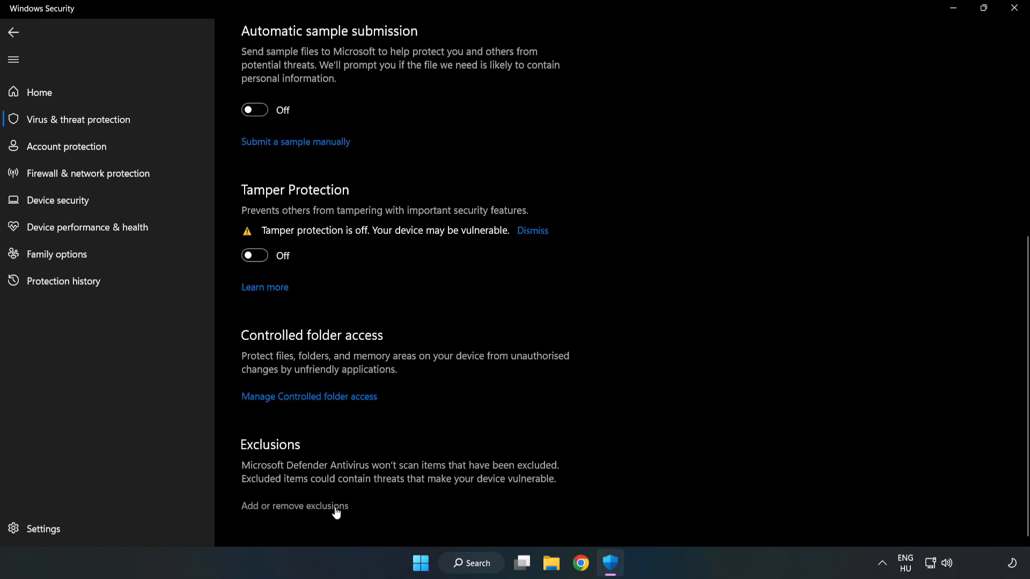
left_click(294, 506)
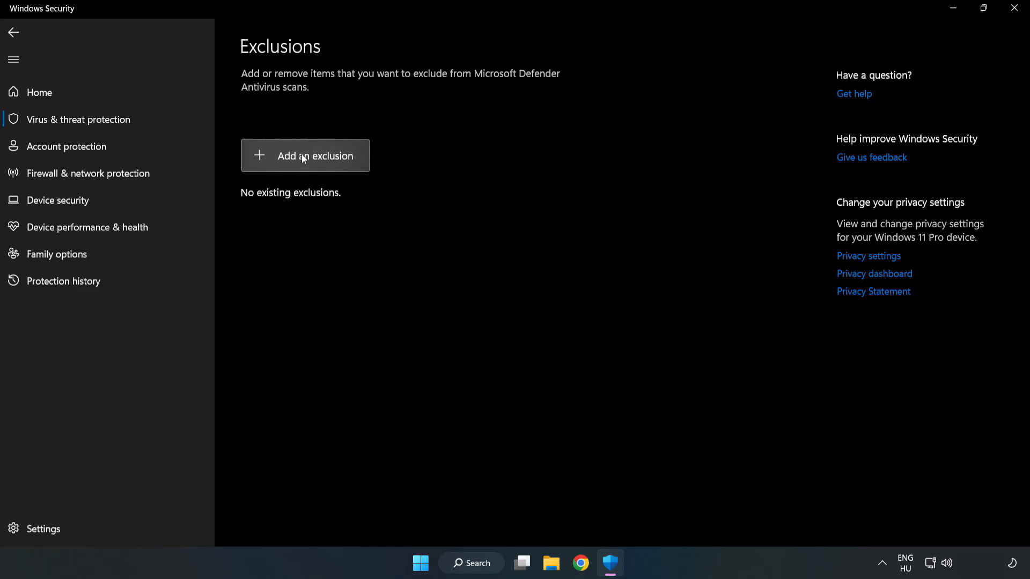
Start a File exclusion and browse to C:\Program Files (x86)\NOT WORKING APP.
left_click(305, 156)
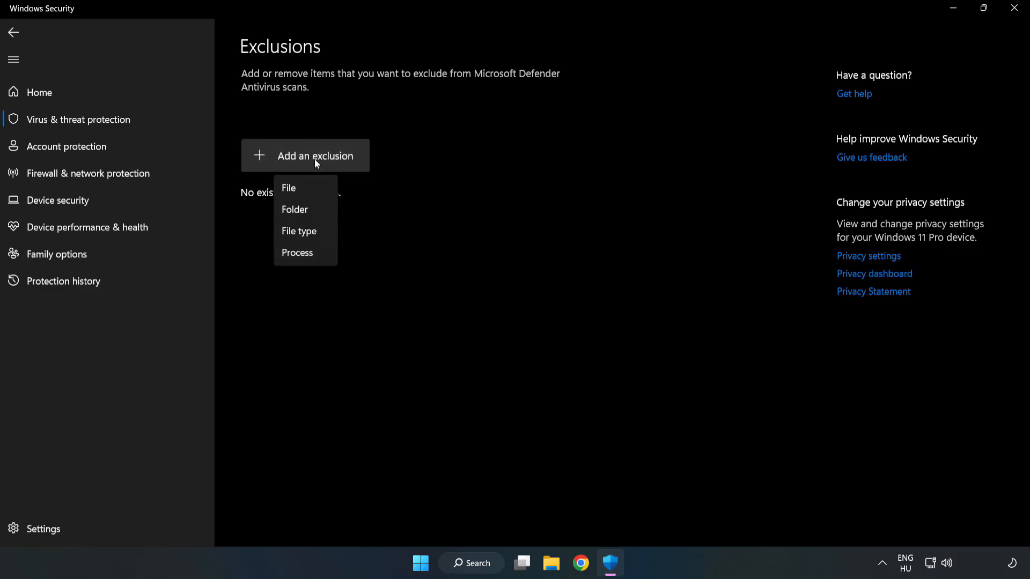
mouse_move(285, 188)
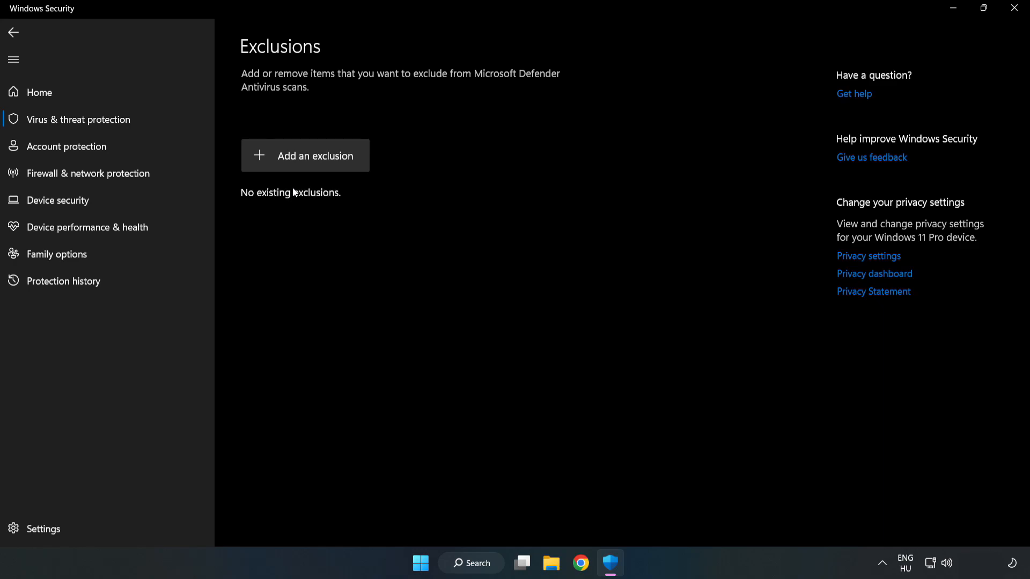
left_click(304, 156)
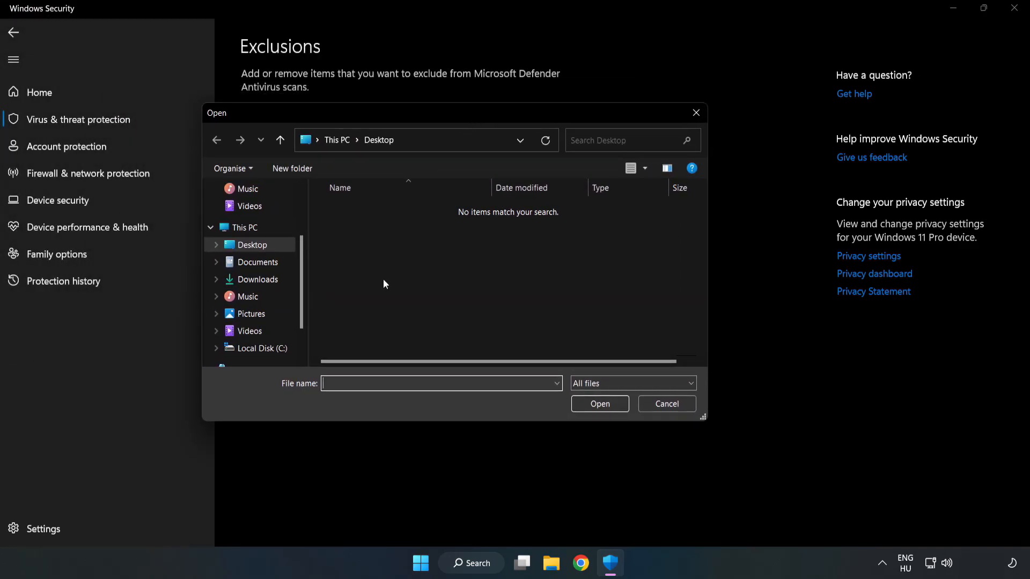
left_click(261, 348)
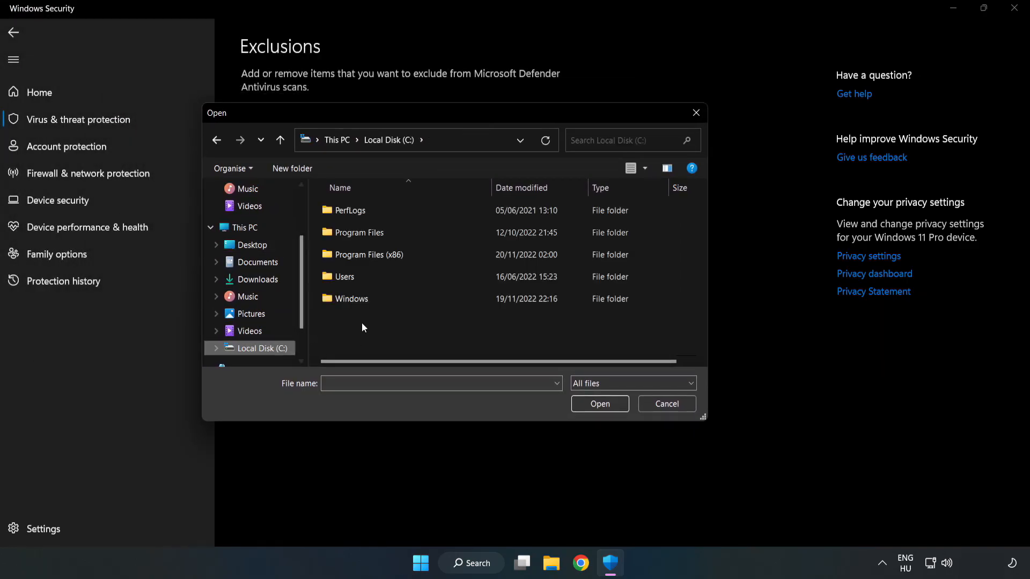
double_click(369, 254)
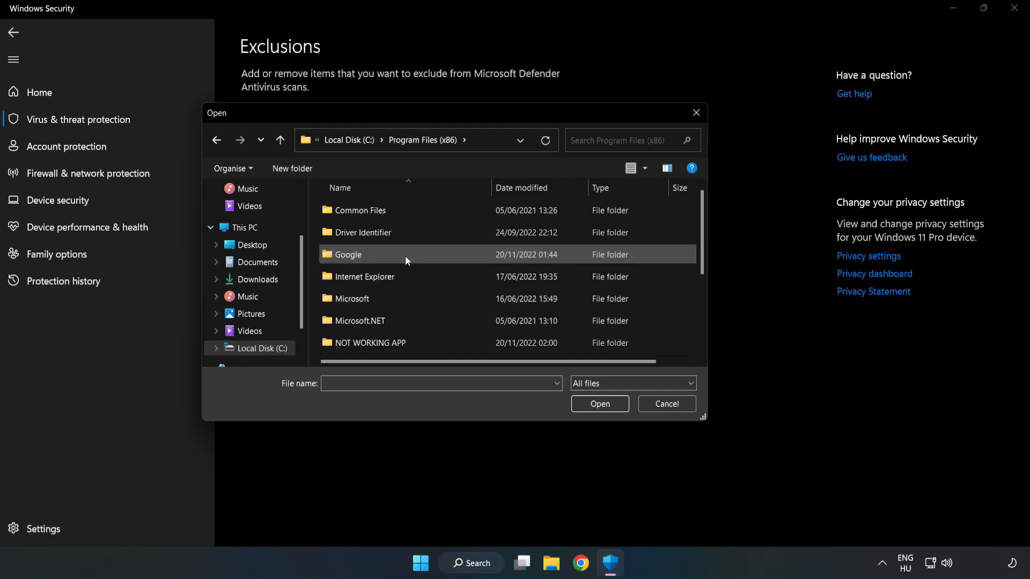
double_click(370, 343)
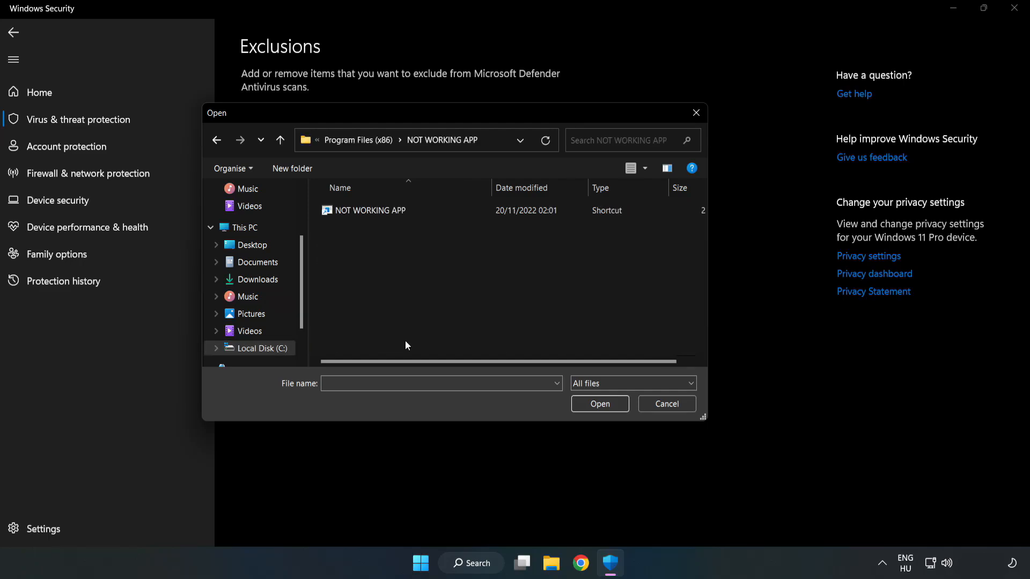
Select the NOT WORKING APP file as the exclusion and close Windows Security.
left_click(370, 210)
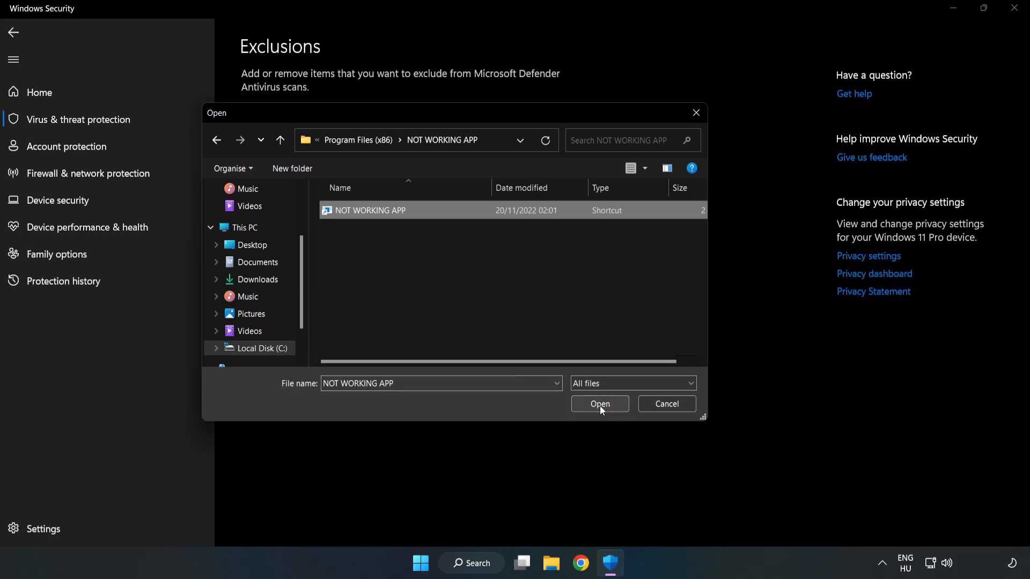
left_click(600, 404)
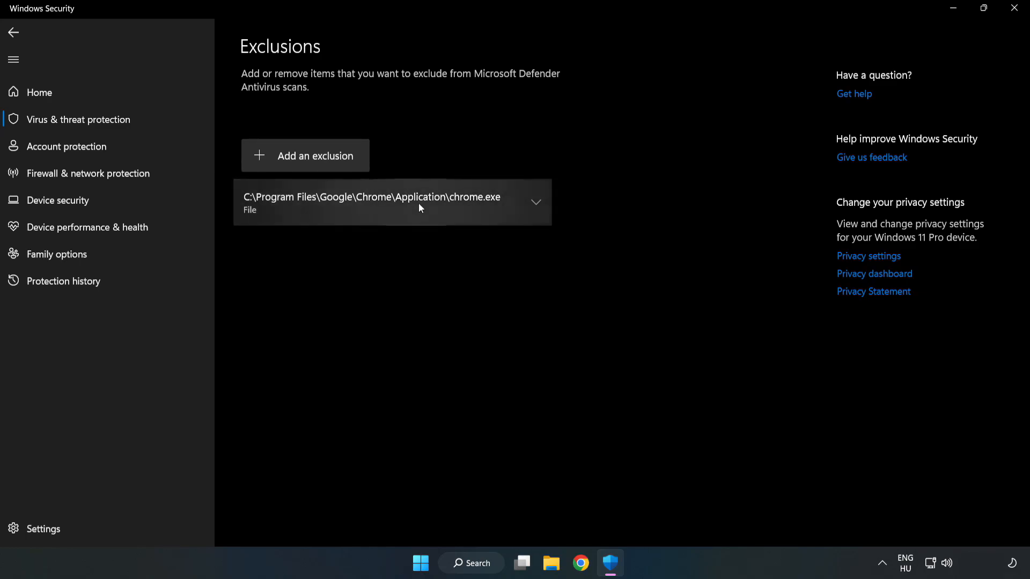
mouse_move(643, 268)
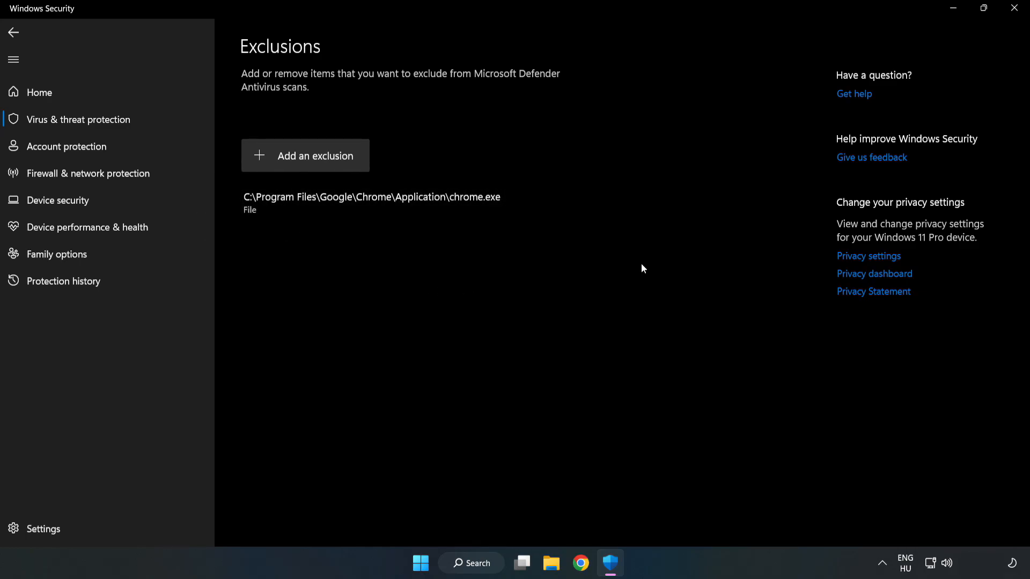
mouse_move(1014, 8)
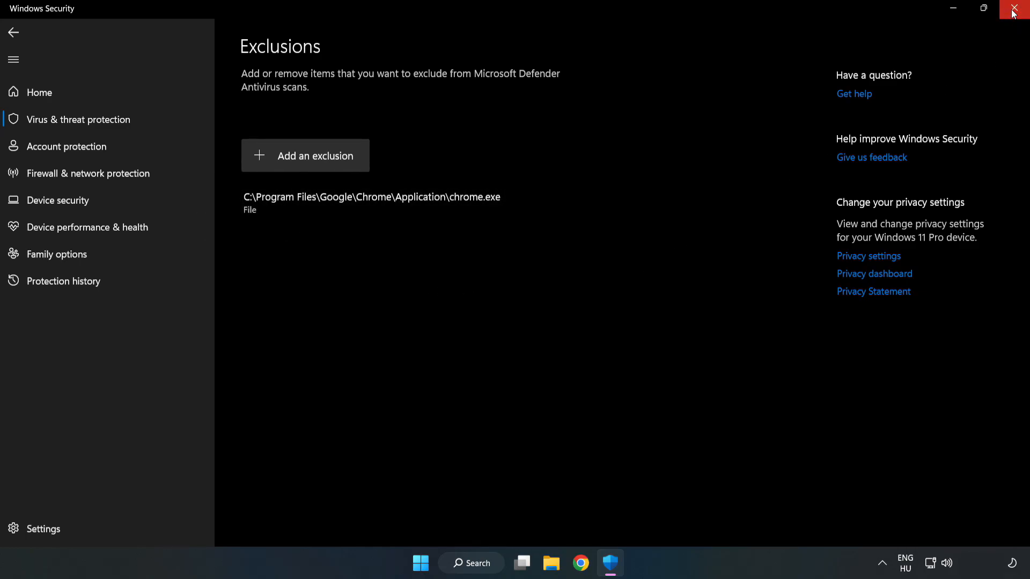
mouse_move(1014, 9)
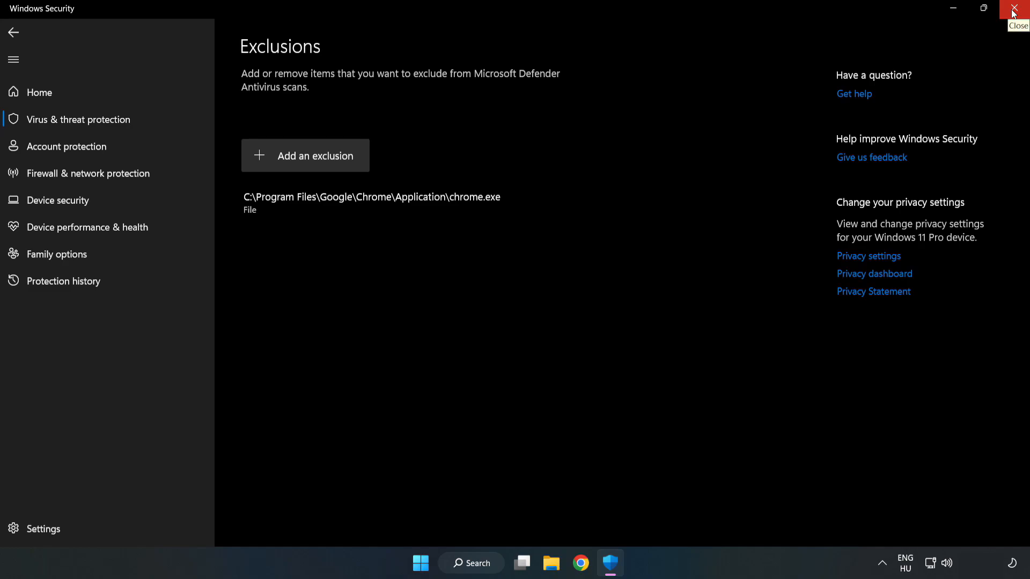
left_click(1013, 9)
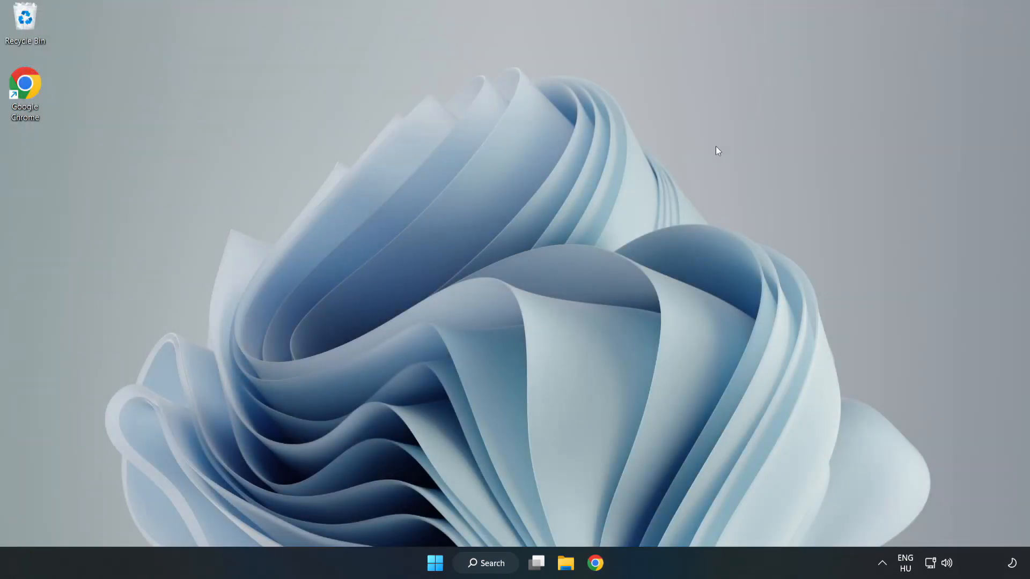
mouse_move(521, 292)
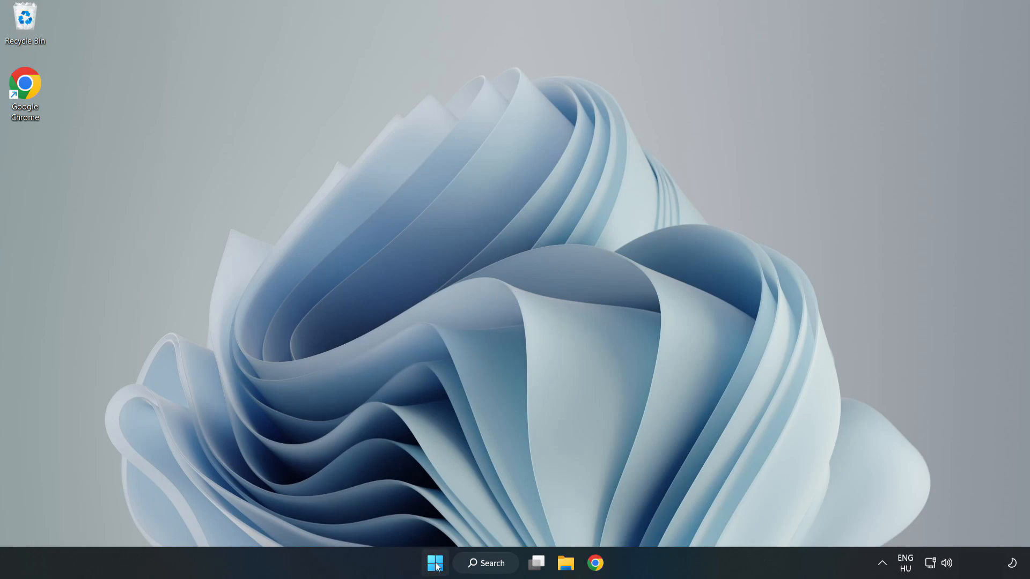
Open the Start menu to reach the Sleep, Shut down and Restart options.
left_click(434, 563)
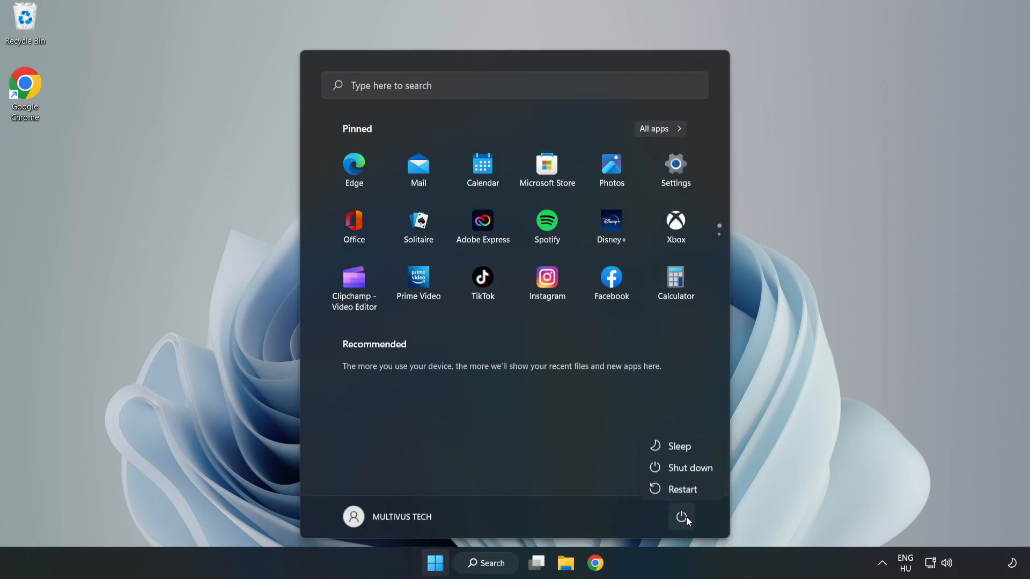